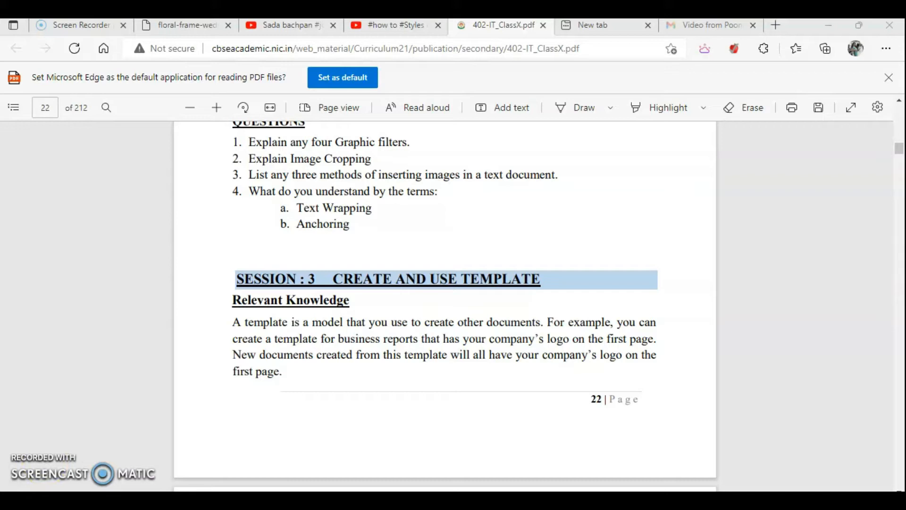
pyautogui.moveTo(244, 453)
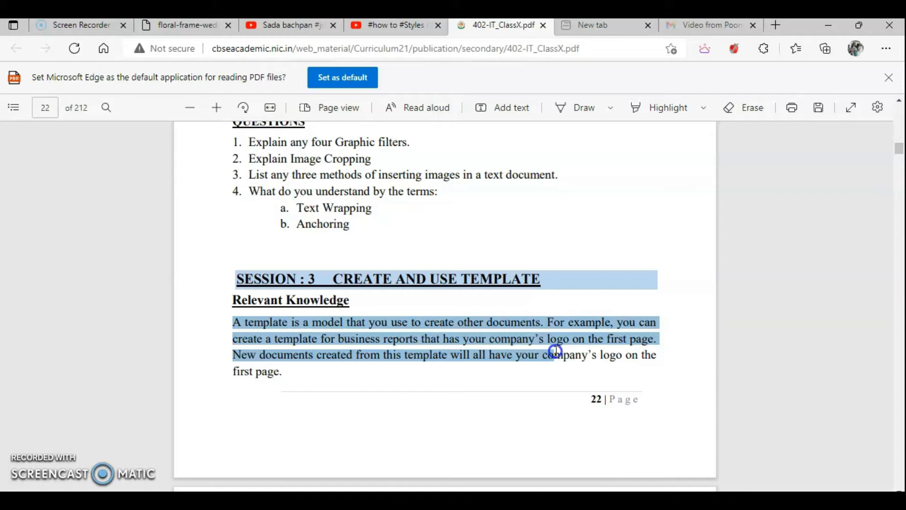
pyautogui.moveTo(626, 360)
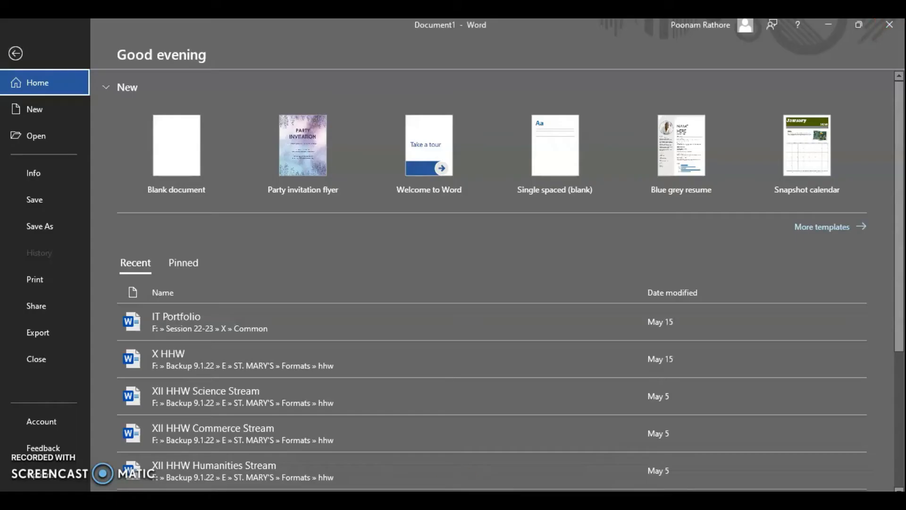
pyautogui.moveTo(373, 251)
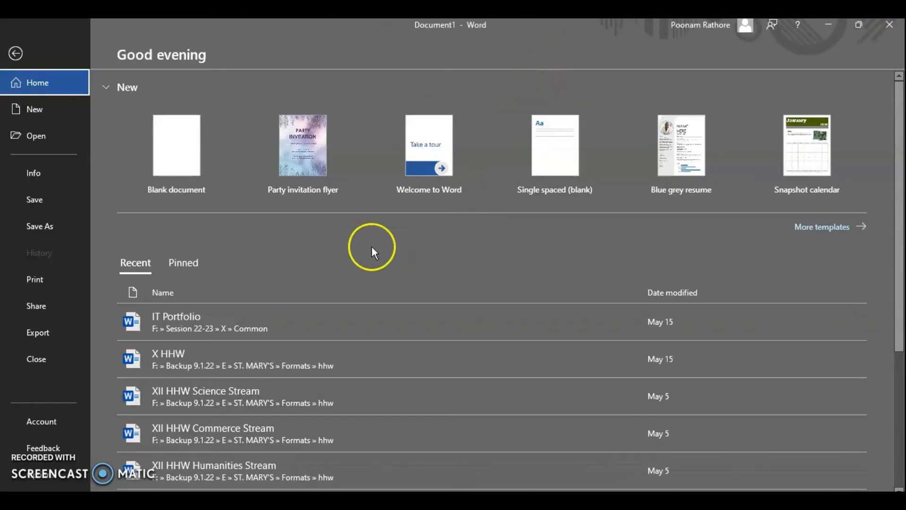
pyautogui.moveTo(823, 226)
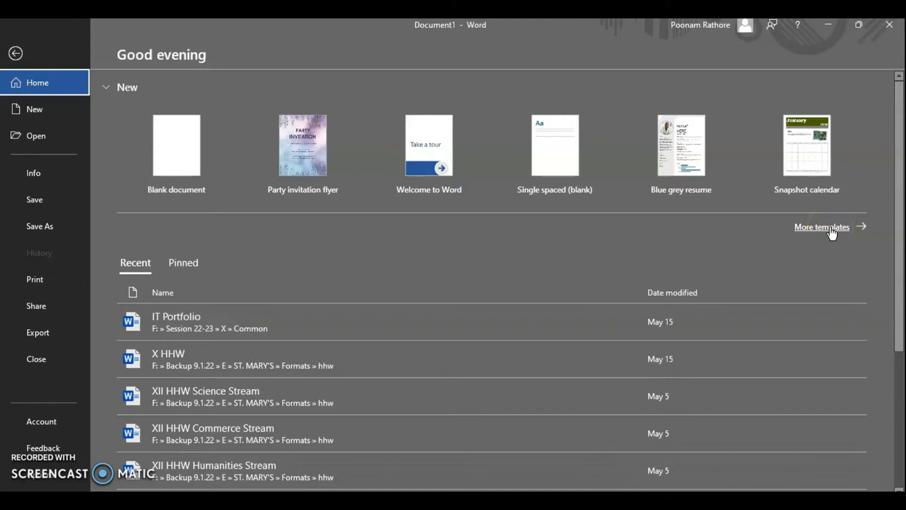
pyautogui.moveTo(509, 199)
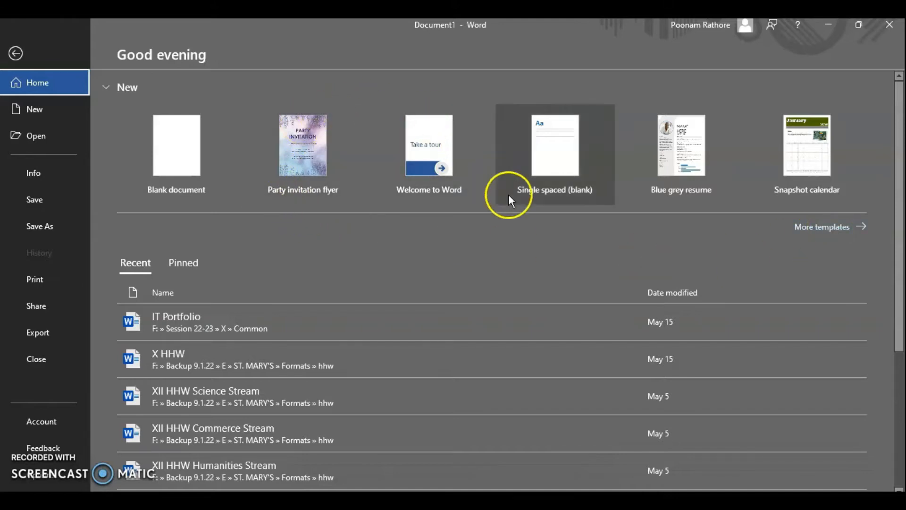
pyautogui.moveTo(304, 144)
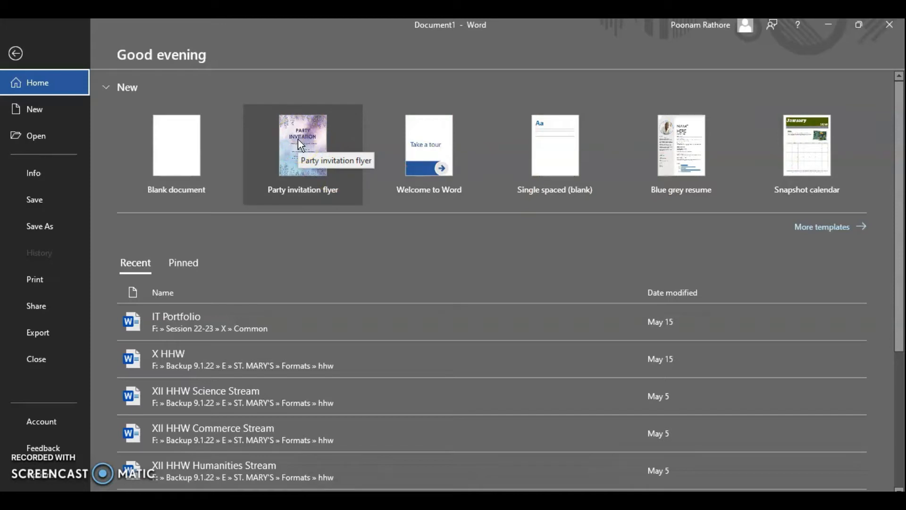
# Create a new Word document from the Party invitation flyer template
pyautogui.click(304, 146)
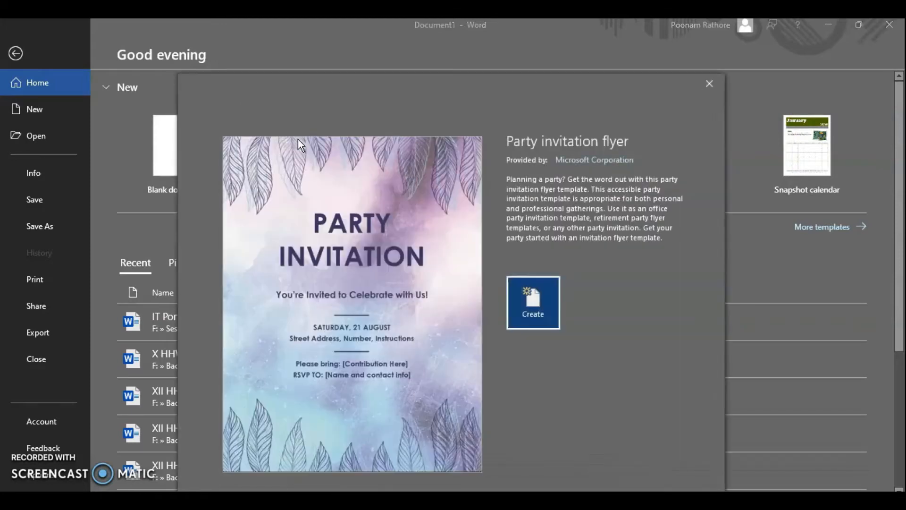
pyautogui.moveTo(326, 239)
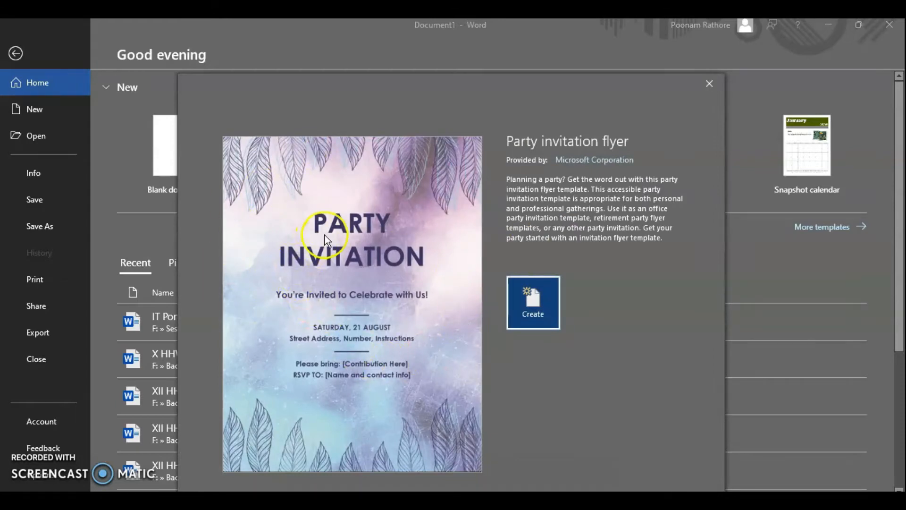
pyautogui.moveTo(532, 270)
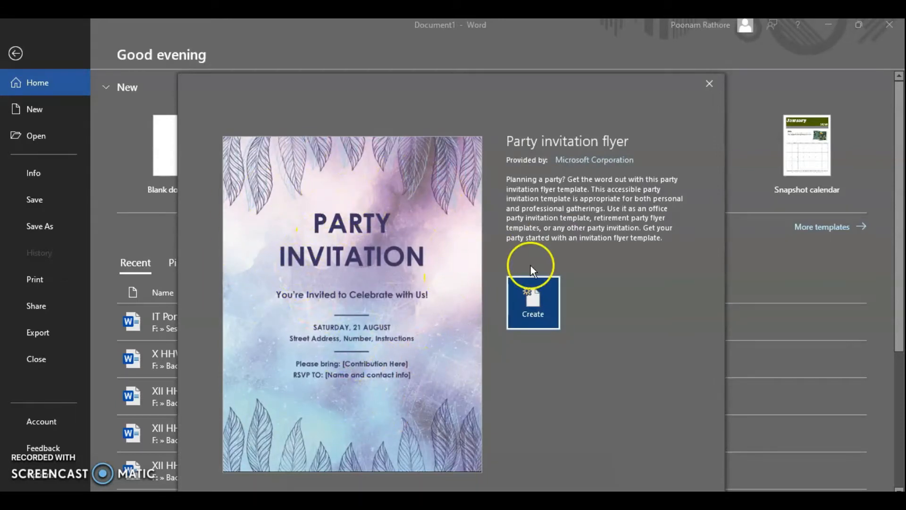
pyautogui.click(531, 302)
pyautogui.write('MON')
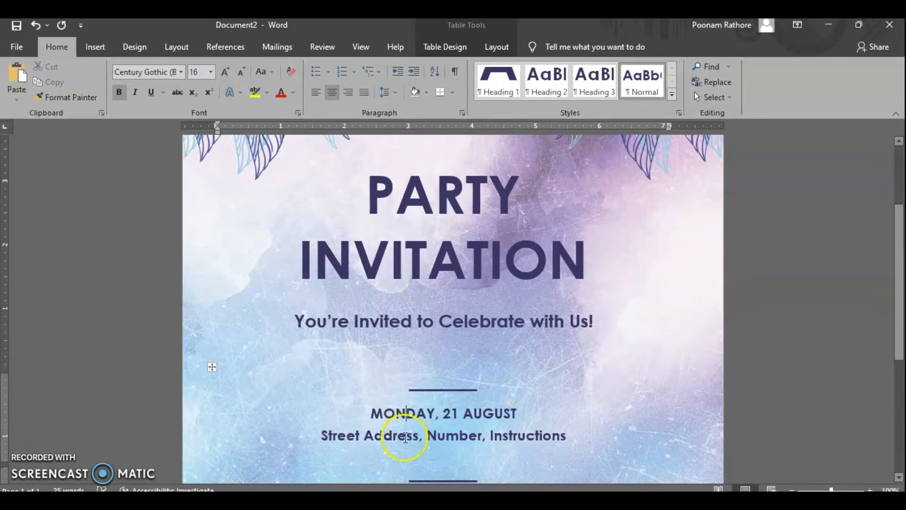
pyautogui.moveTo(449, 351)
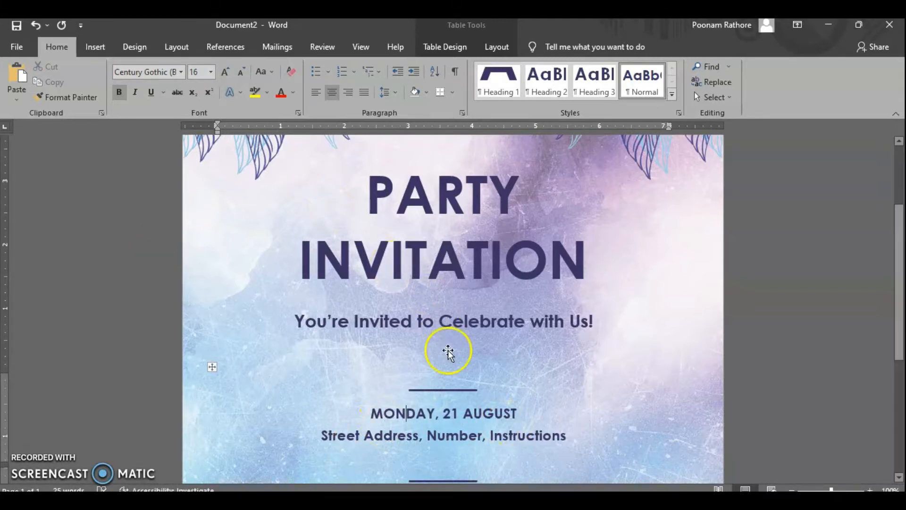
pyautogui.scroll(-3)
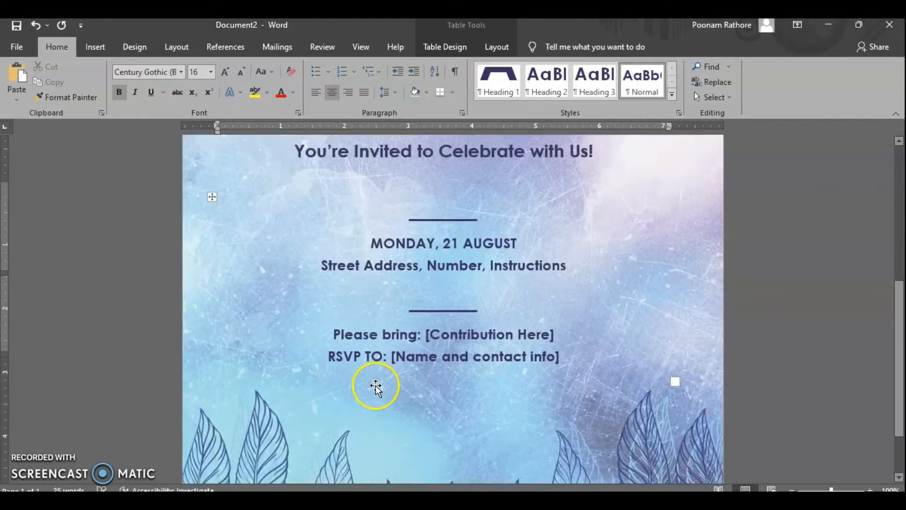
pyautogui.scroll(-3)
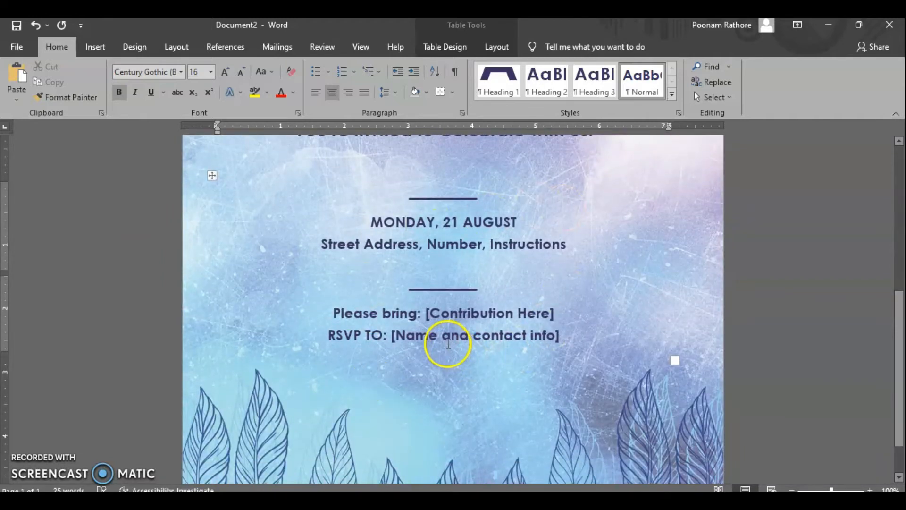
pyautogui.scroll(3)
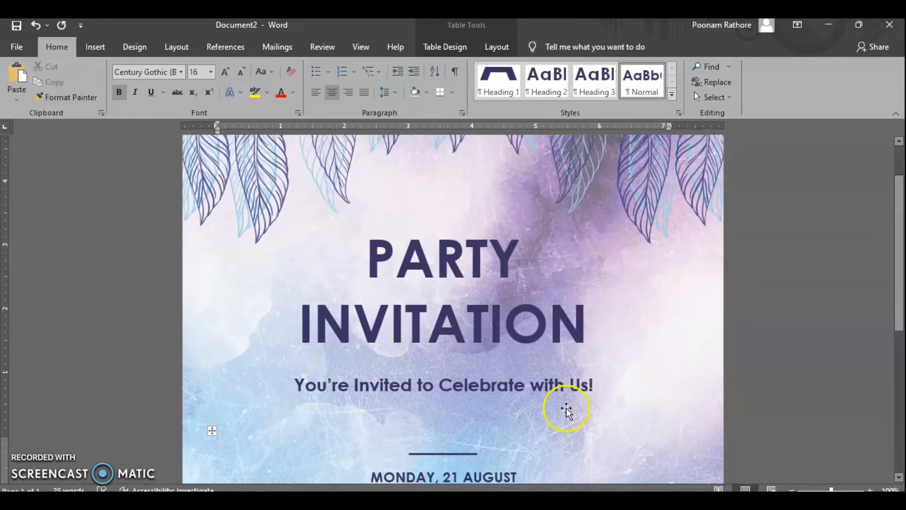
pyautogui.moveTo(550, 412)
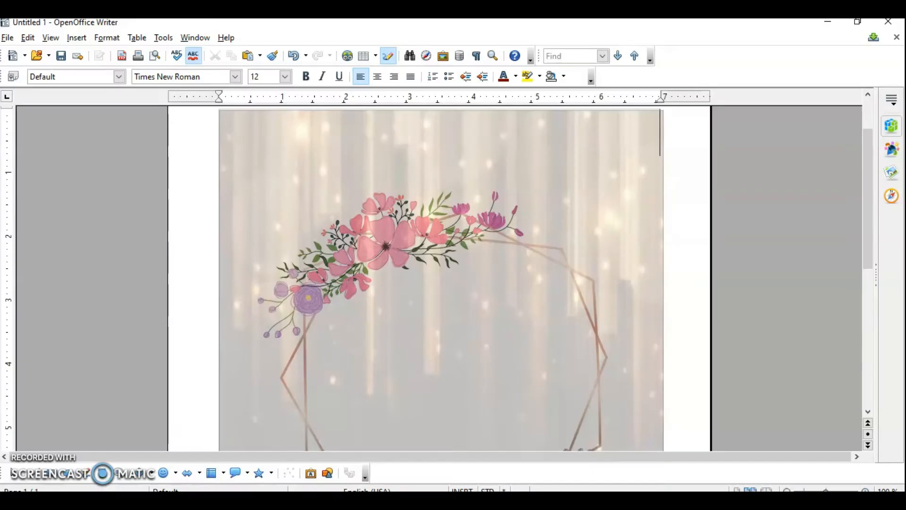
pyautogui.moveTo(538, 309)
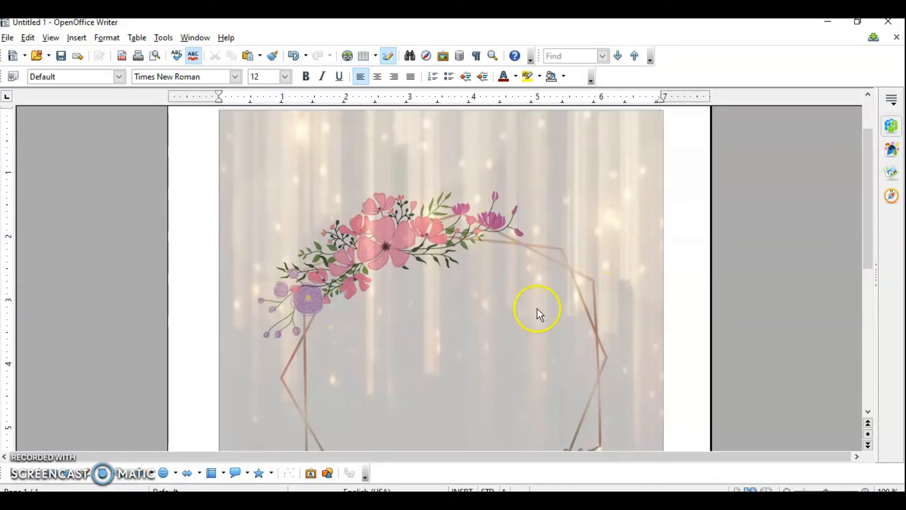
# Open the floral Happy Birthday wreath design as an untitled Writer document
pyautogui.scroll(-3)
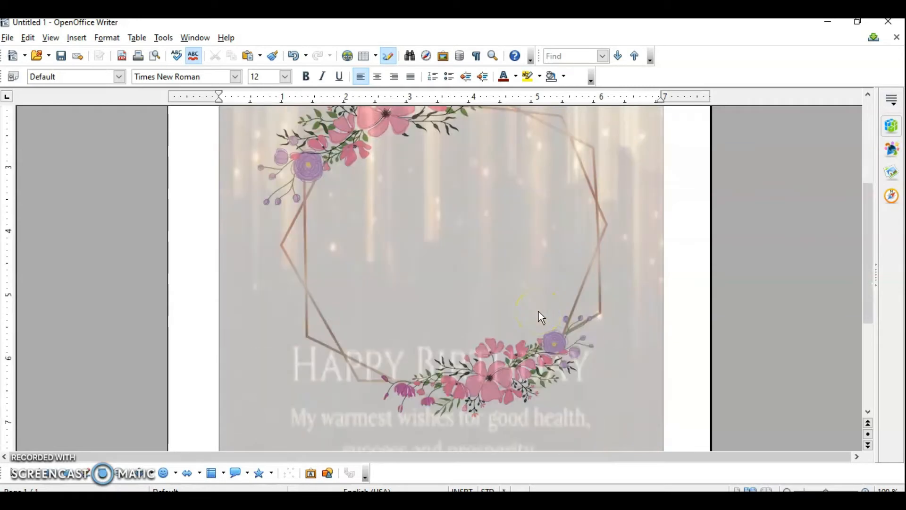
pyautogui.scroll(3)
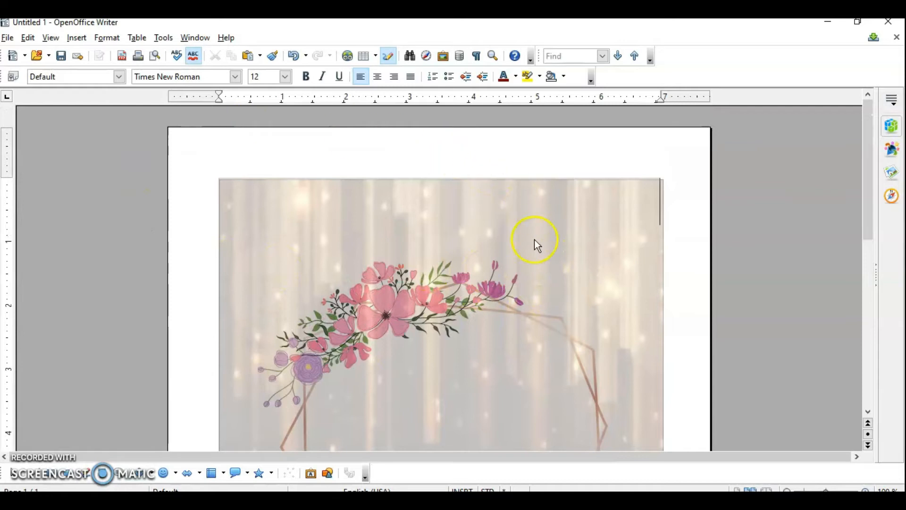
pyautogui.moveTo(58, 30)
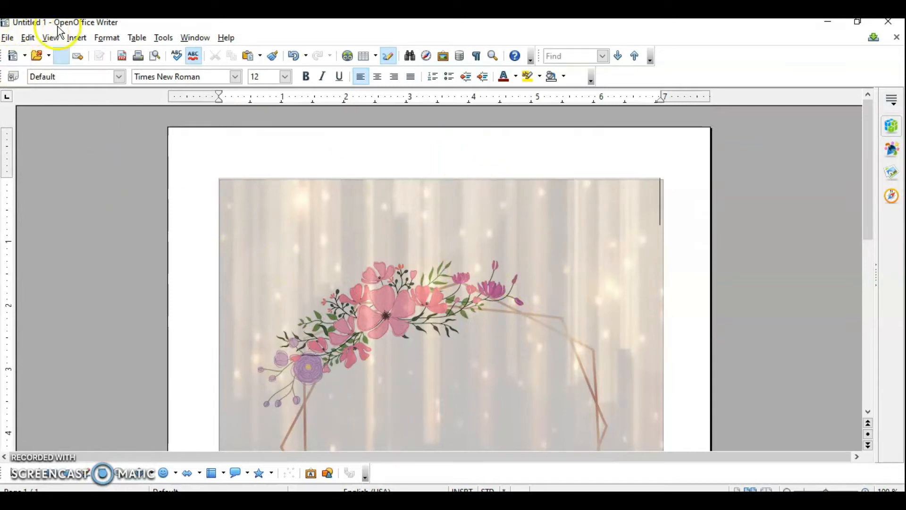
pyautogui.moveTo(264, 243)
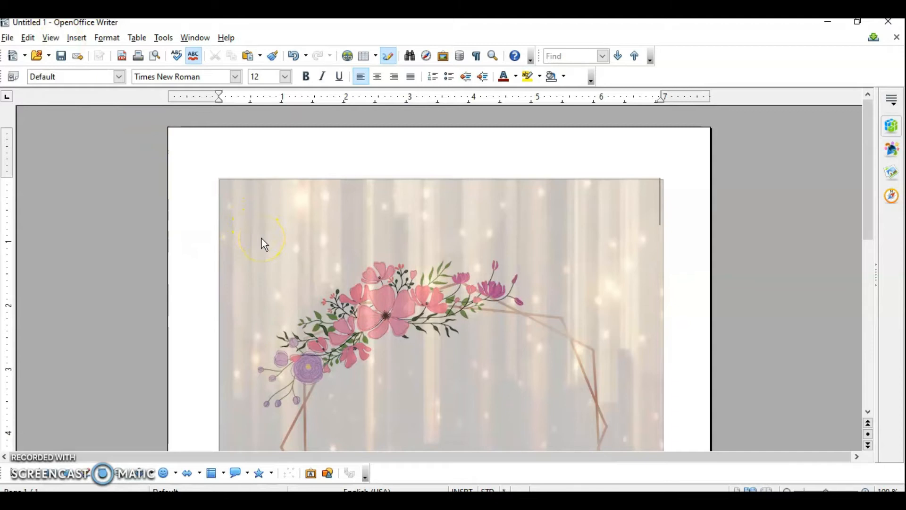
pyautogui.scroll(-3)
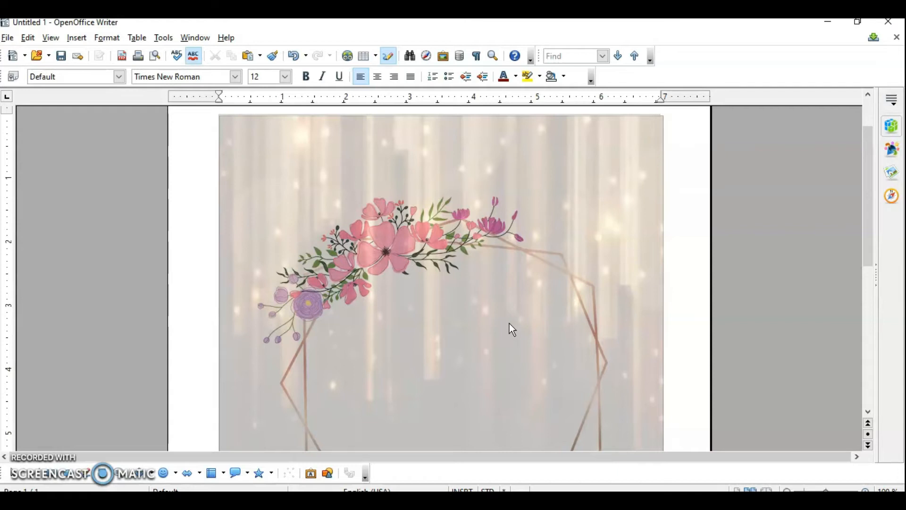
pyautogui.click(659, 133)
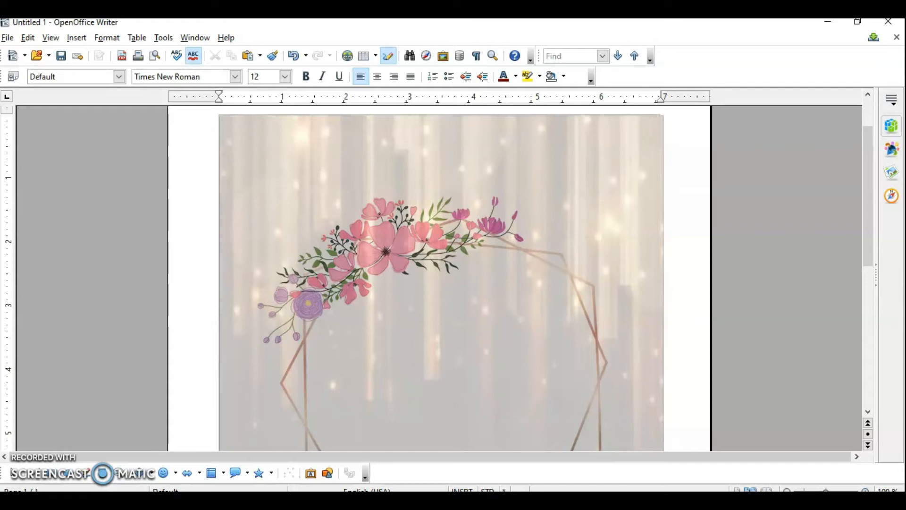
pyautogui.moveTo(392, 309)
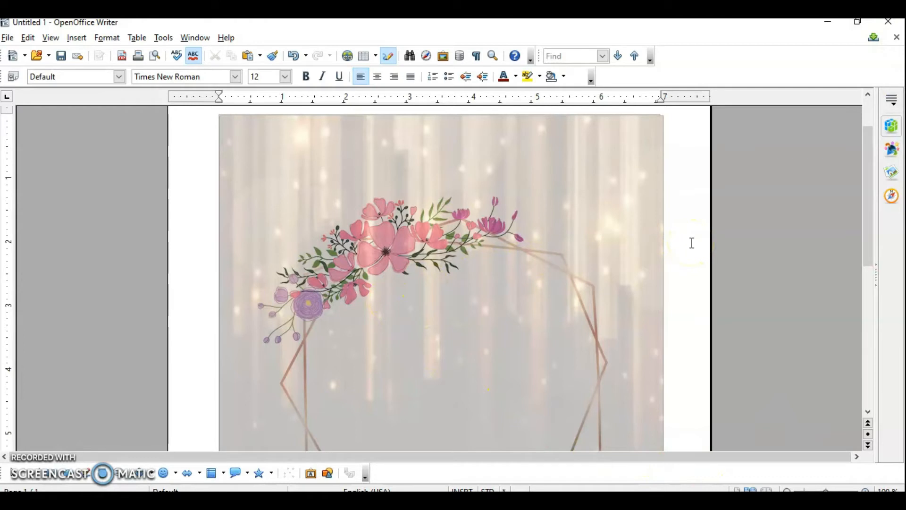
pyautogui.moveTo(640, 272)
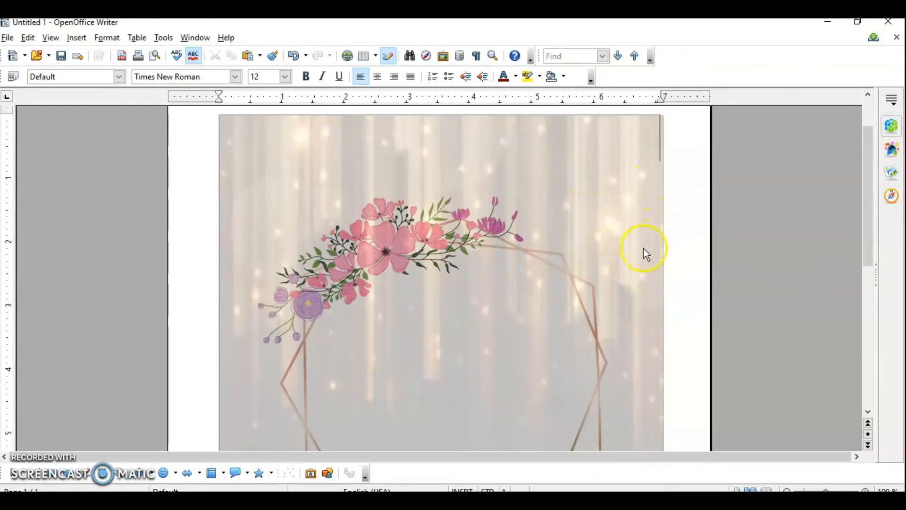
pyautogui.moveTo(544, 239)
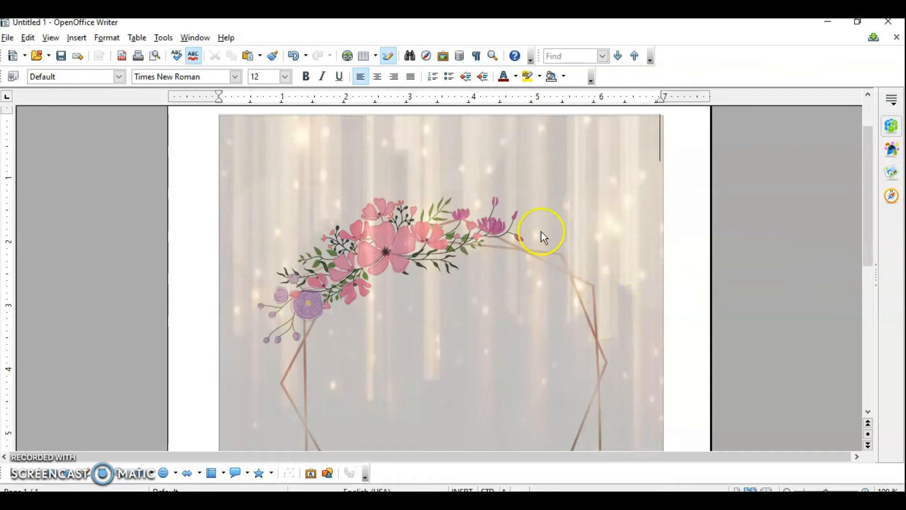
# Select the floral background picture filling the page
pyautogui.click(542, 237)
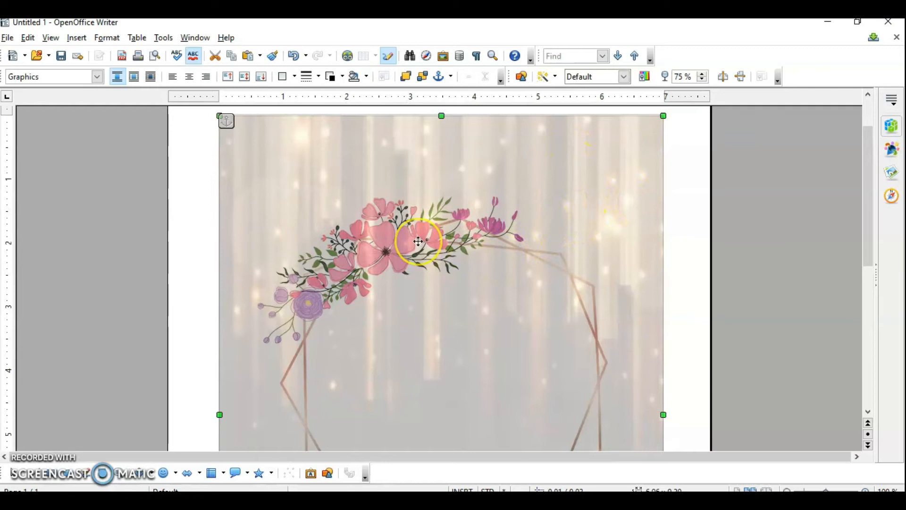
pyautogui.moveTo(899, 326)
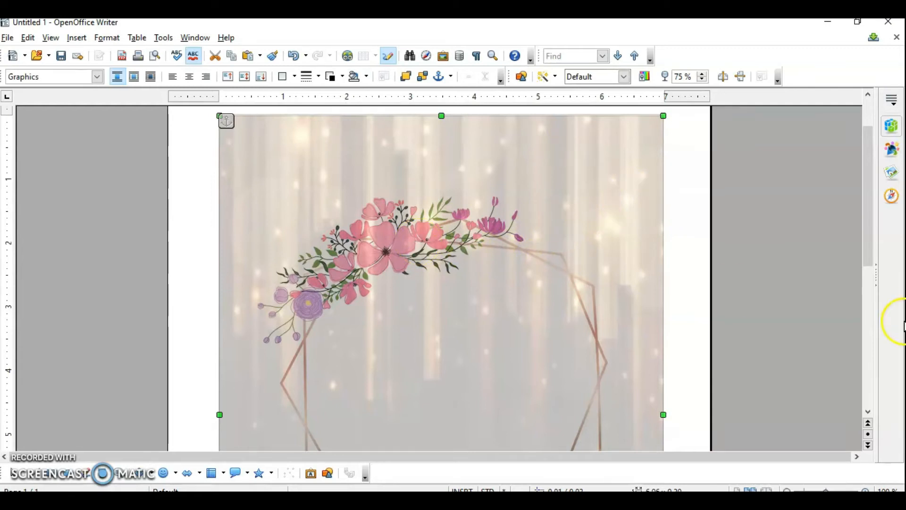
pyautogui.moveTo(901, 330)
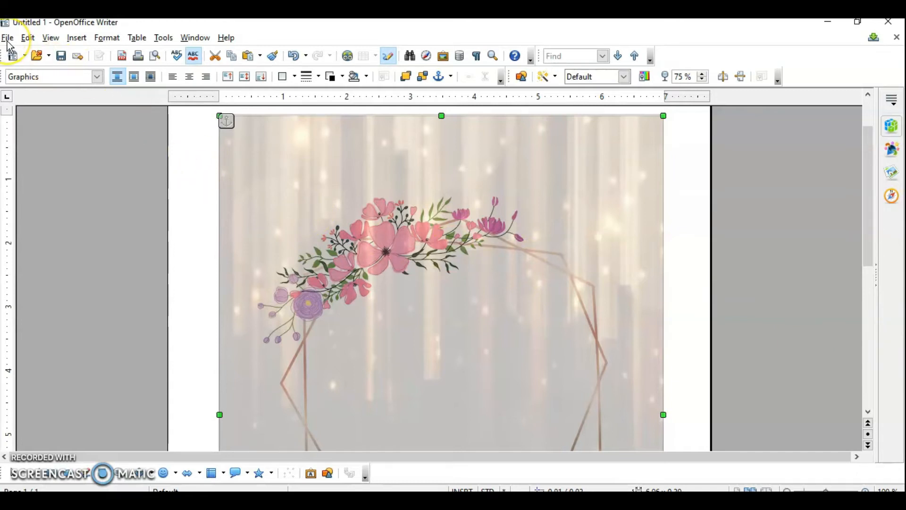
# Save the floral invitation as template PARTYINVITE in My Templates via File > Templates > Save
pyautogui.click(7, 37)
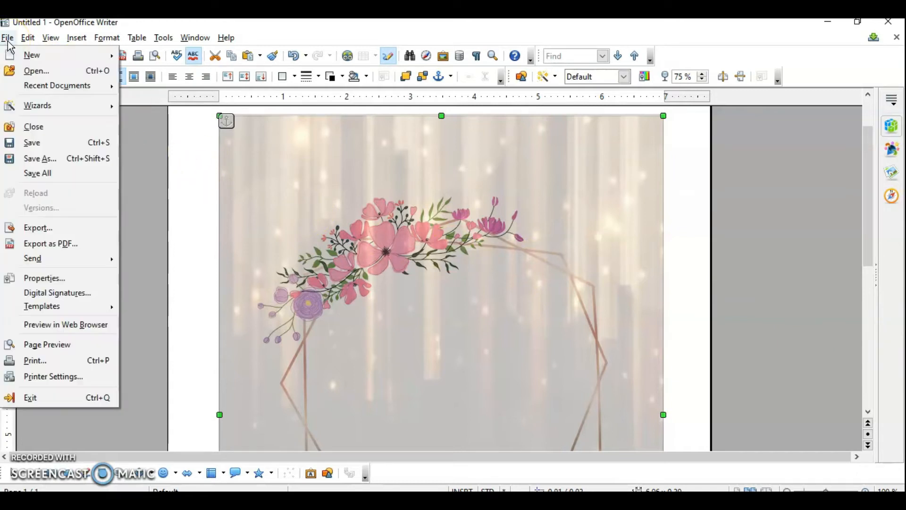
pyautogui.moveTo(40, 158)
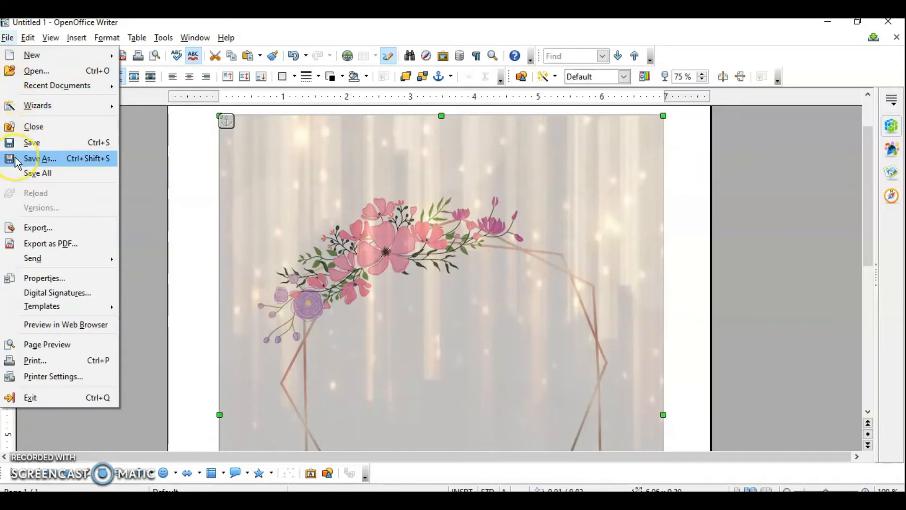
pyautogui.moveTo(41, 306)
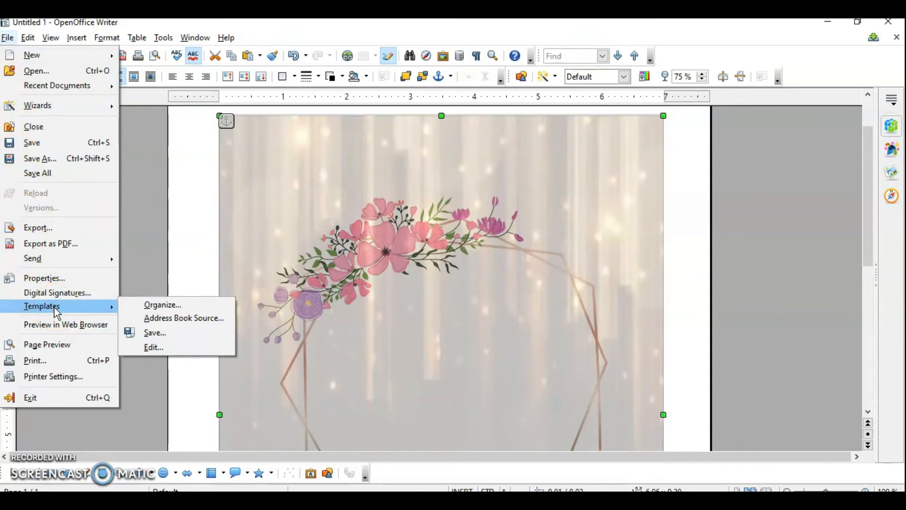
pyautogui.moveTo(84, 313)
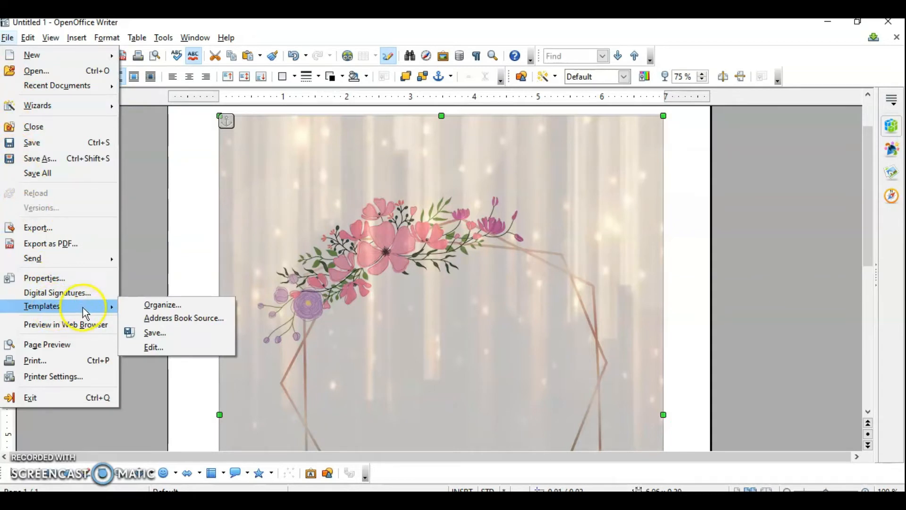
pyautogui.moveTo(168, 332)
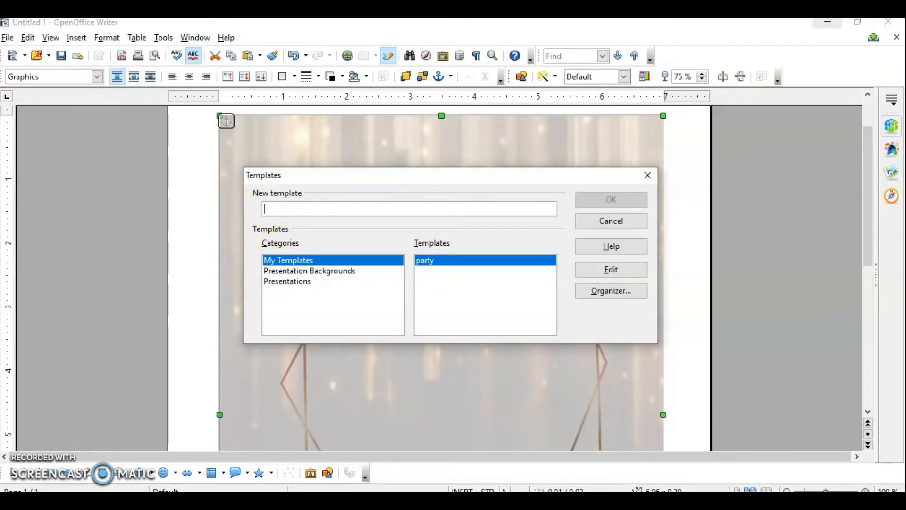
pyautogui.write('PAR')
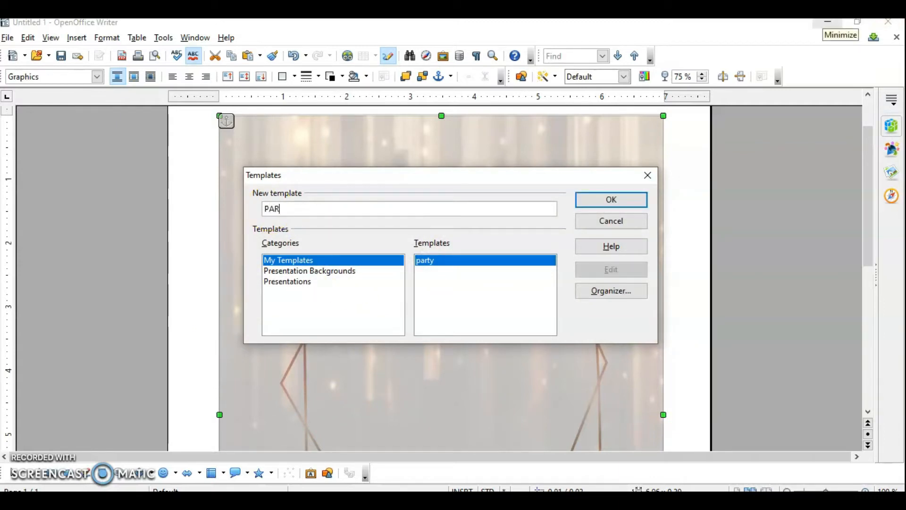
pyautogui.write('TYIN')
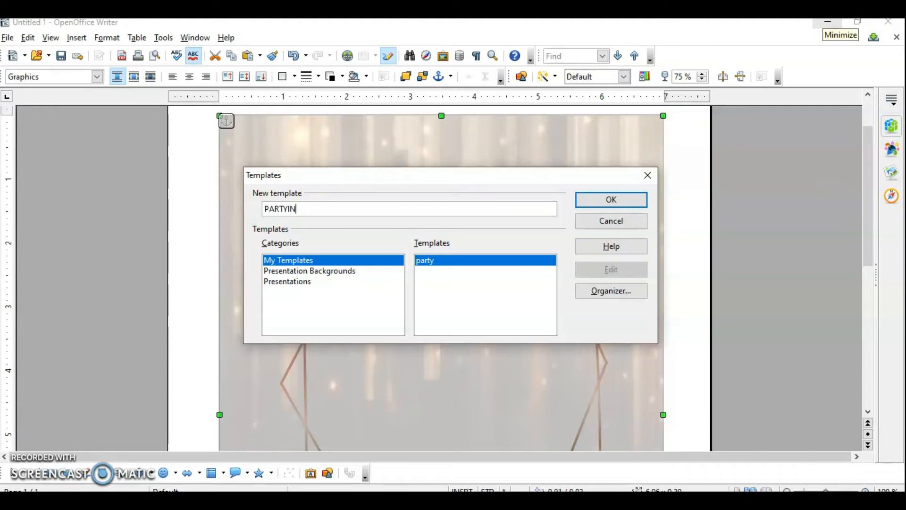
pyautogui.write('VITE')
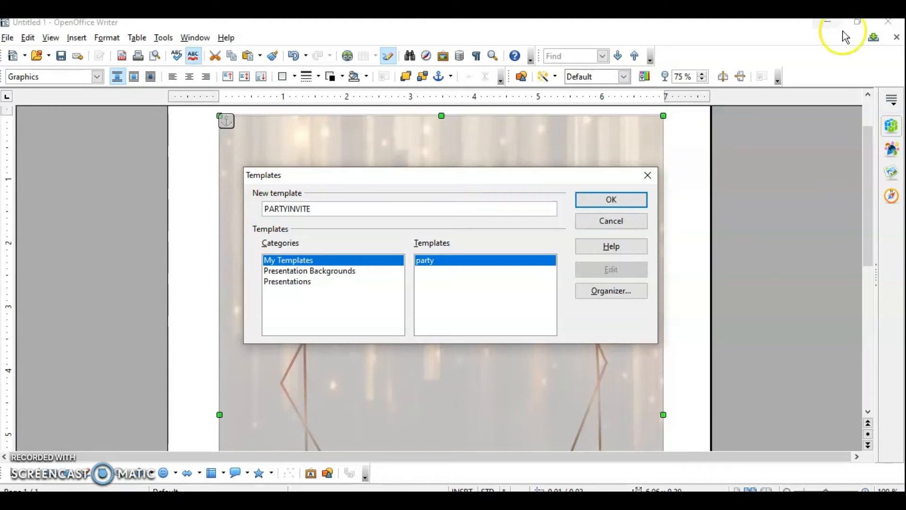
pyautogui.moveTo(305, 248)
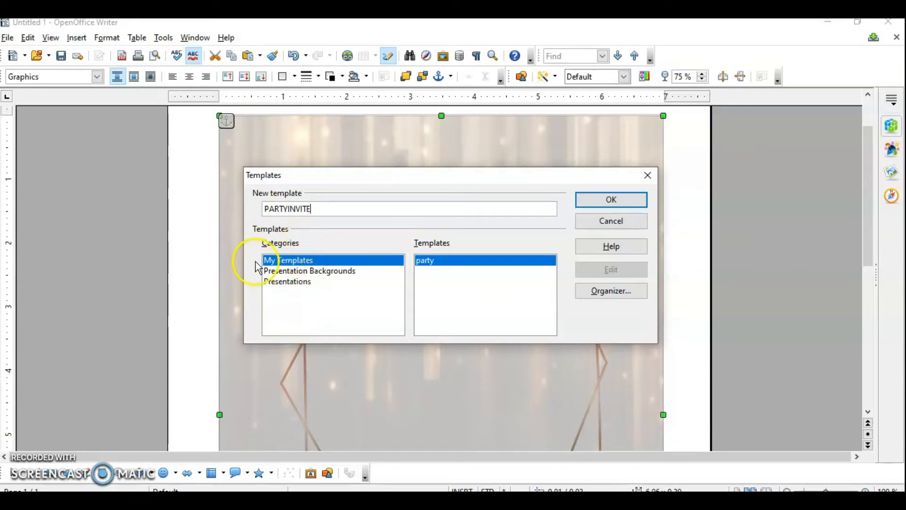
pyautogui.moveTo(332, 265)
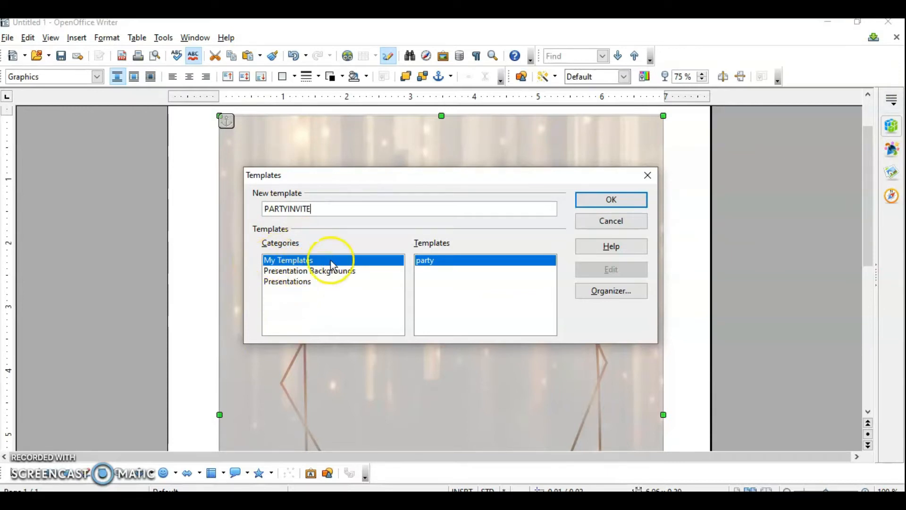
pyautogui.moveTo(611, 200)
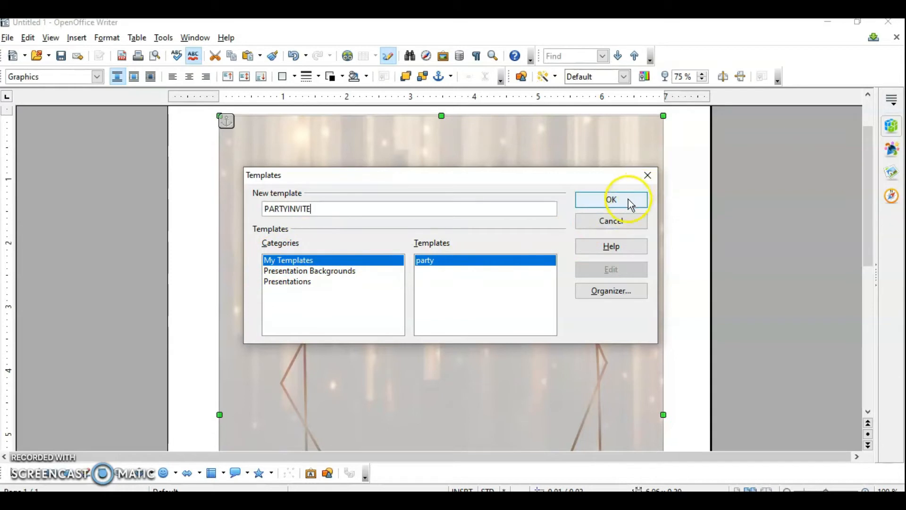
pyautogui.click(611, 199)
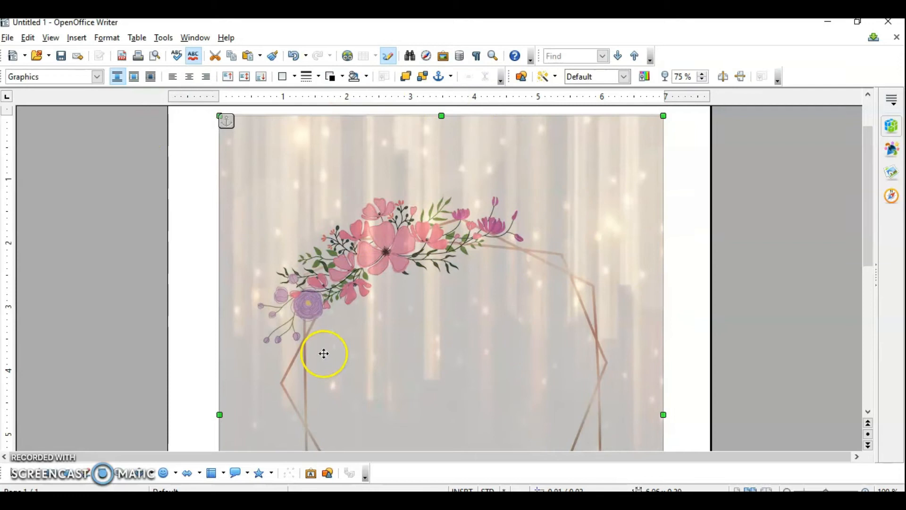
pyautogui.moveTo(344, 338)
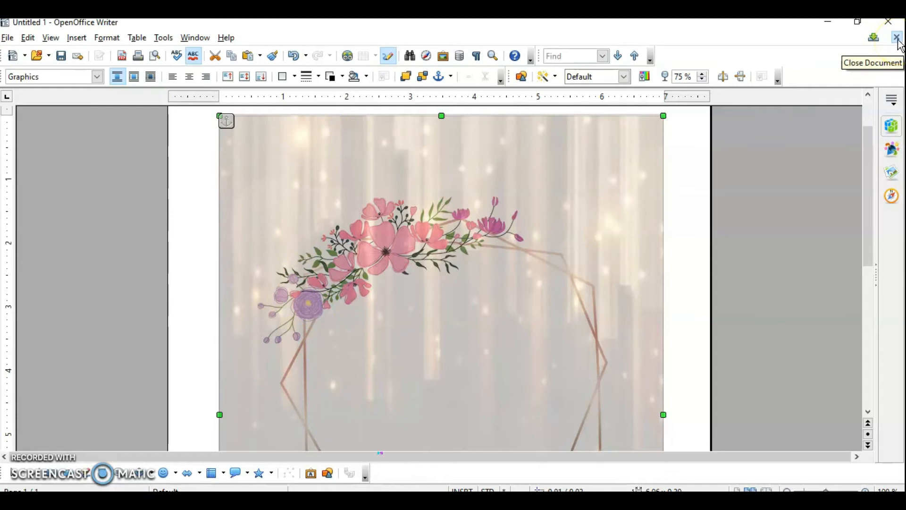
# Close the floral document discarding changes and start a blank text document from the Start Center
pyautogui.click(897, 38)
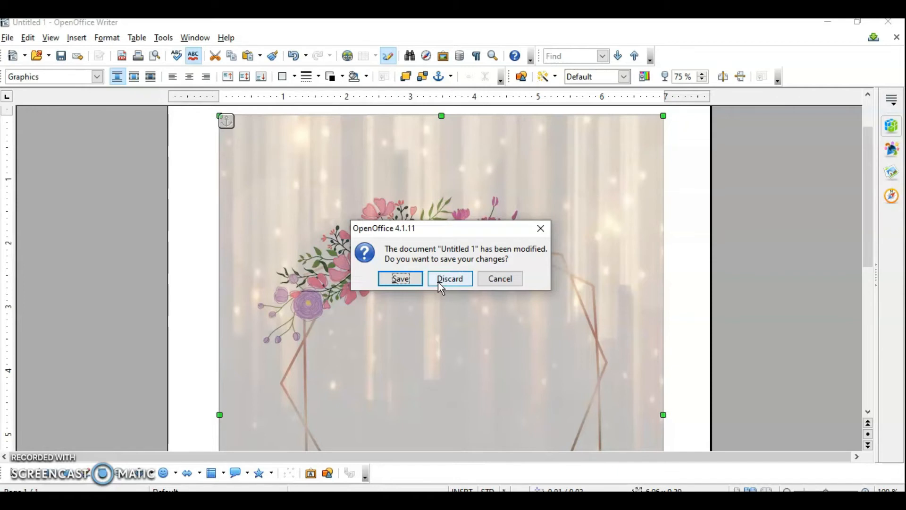
pyautogui.click(450, 279)
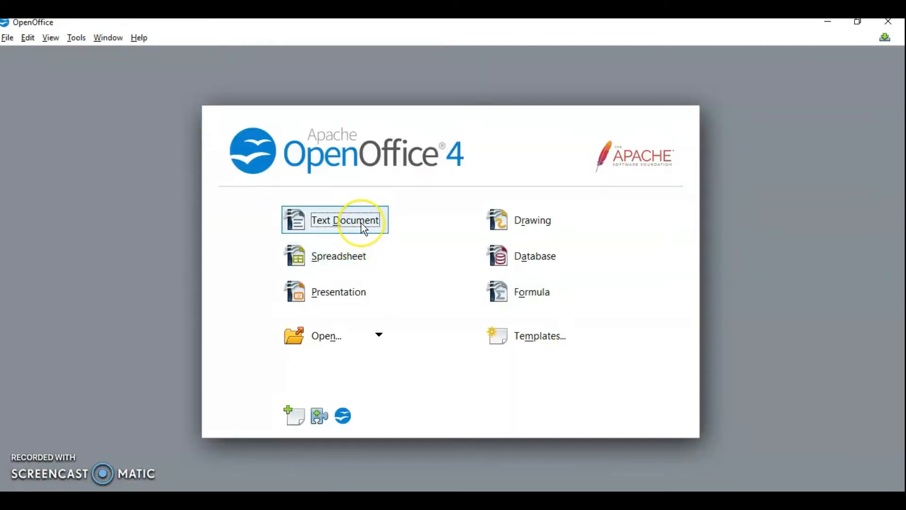
pyautogui.click(346, 220)
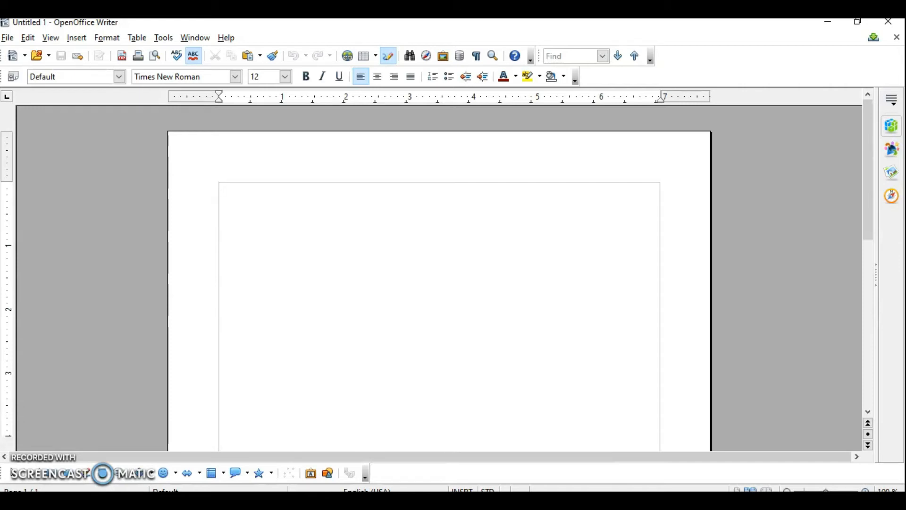
# Open Templates and Documents on My Templates listing party and PARTYINVITE
pyautogui.click(8, 37)
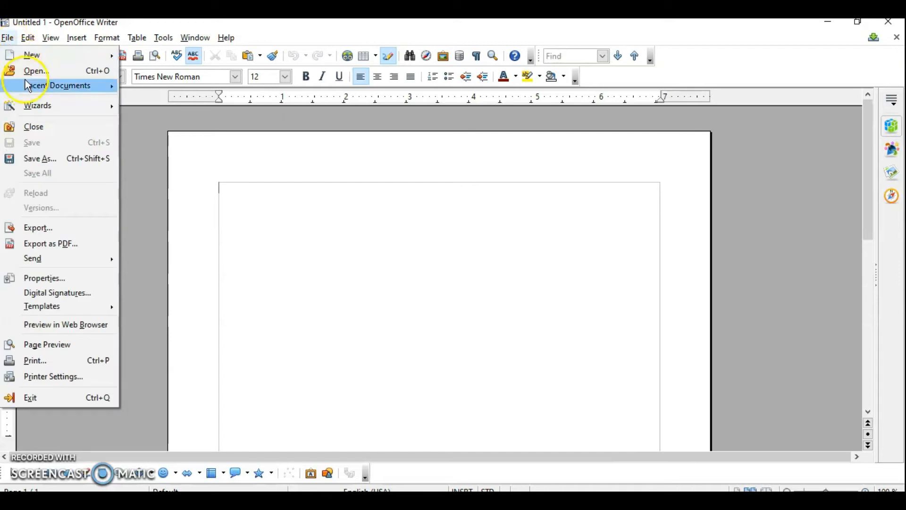
pyautogui.click(37, 104)
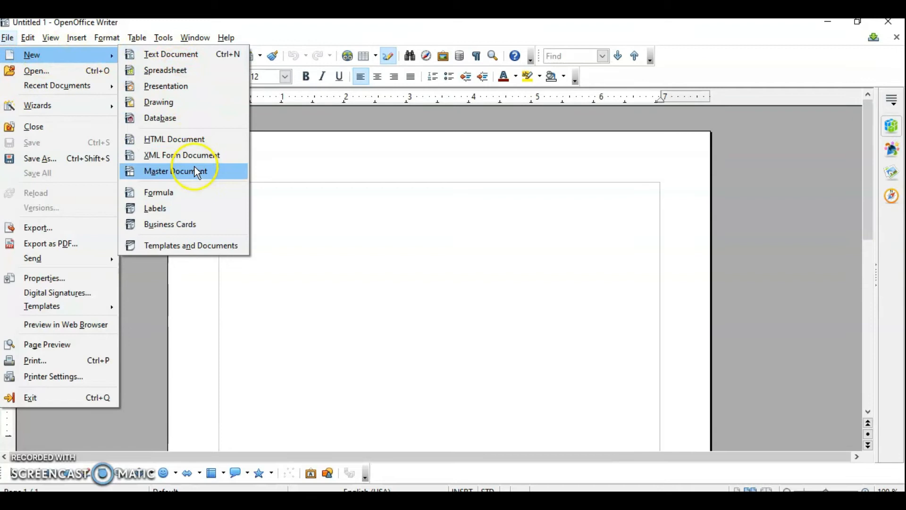
pyautogui.moveTo(177, 171)
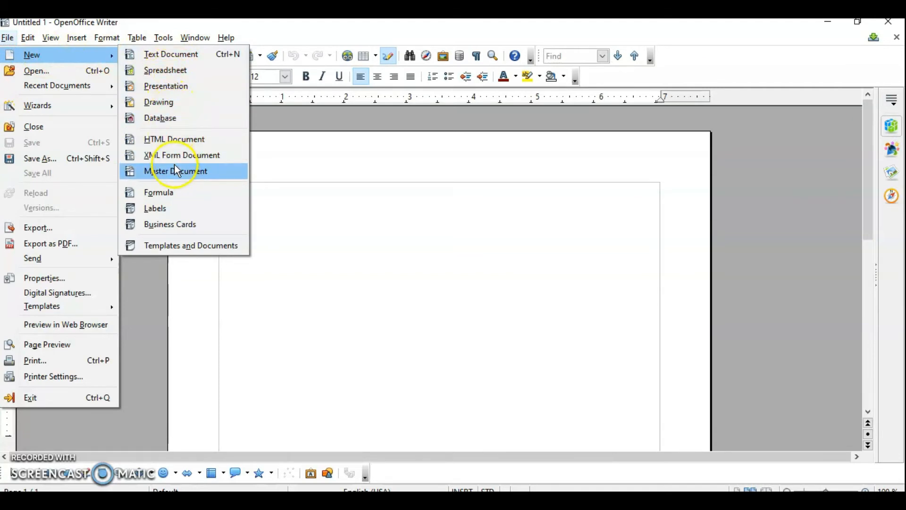
pyautogui.moveTo(191, 245)
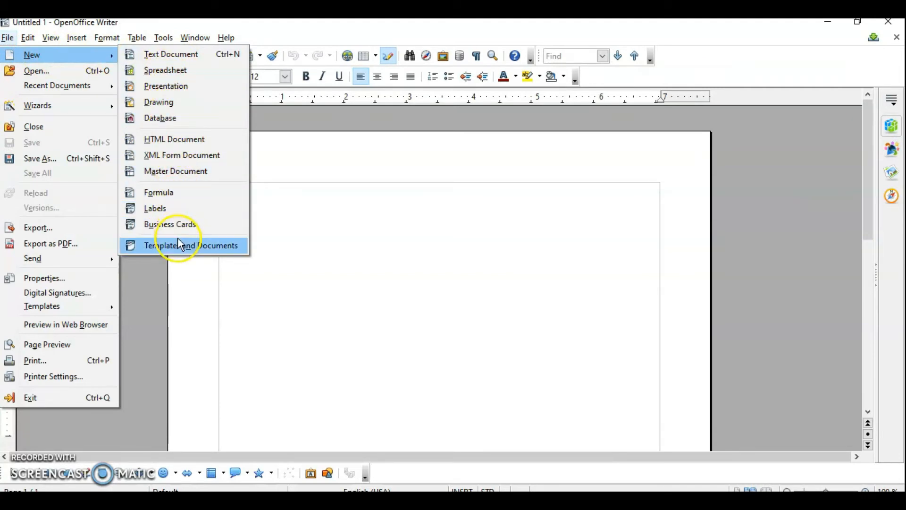
pyautogui.click(191, 245)
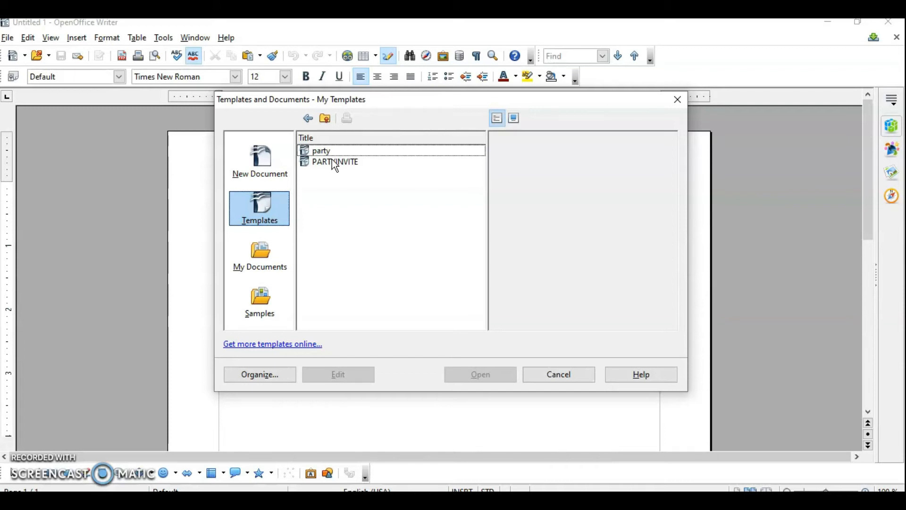
# Preview PARTYINVITE and open a new document Untitled 2 from it
pyautogui.click(335, 161)
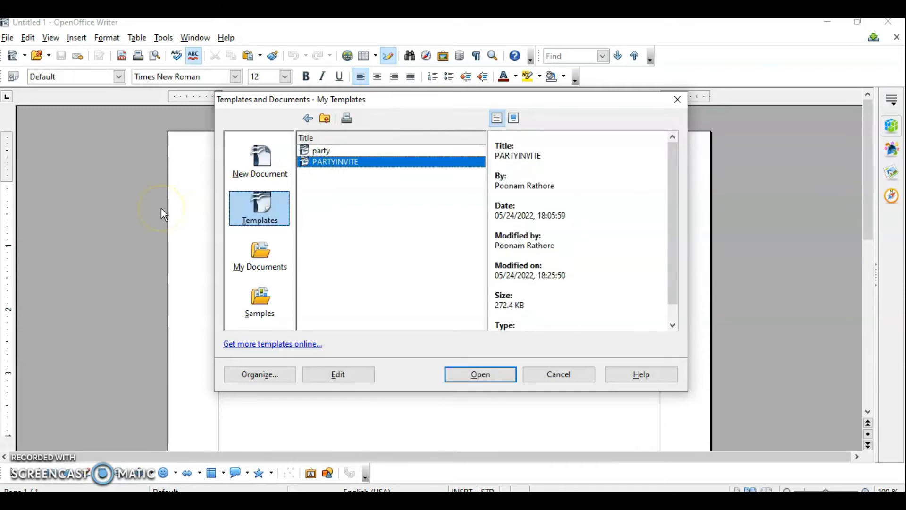
pyautogui.moveTo(532, 132)
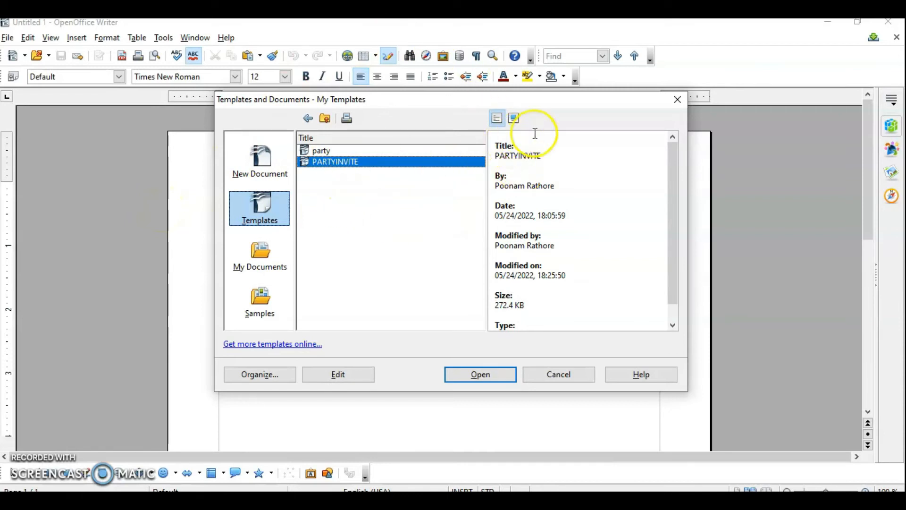
pyautogui.scroll(-3)
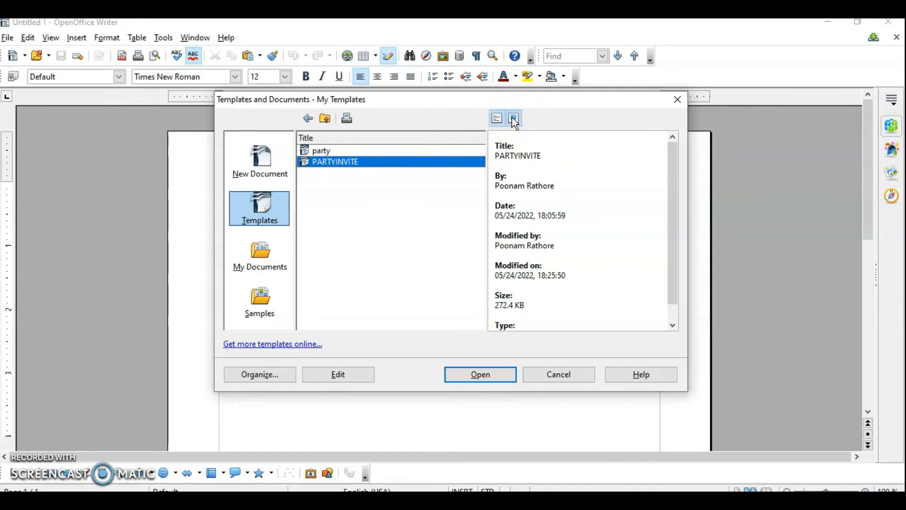
pyautogui.click(513, 118)
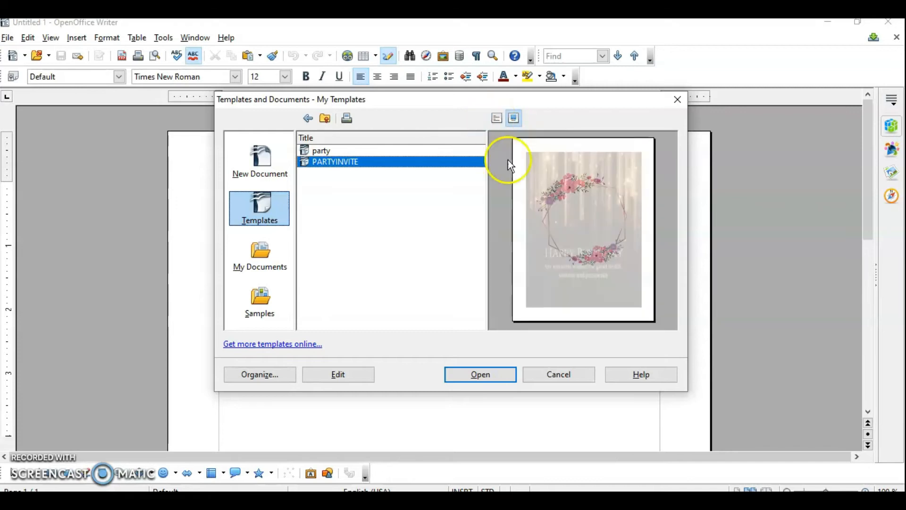
pyautogui.moveTo(555, 225)
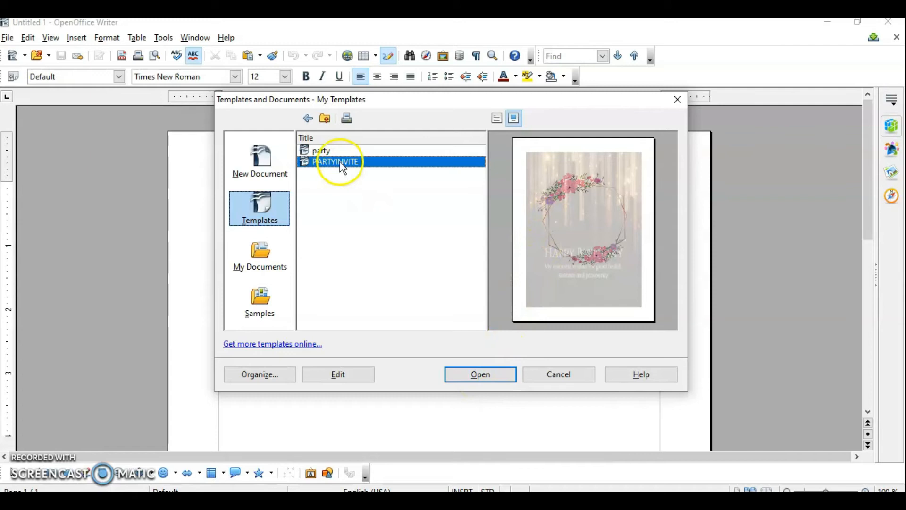
pyautogui.click(480, 374)
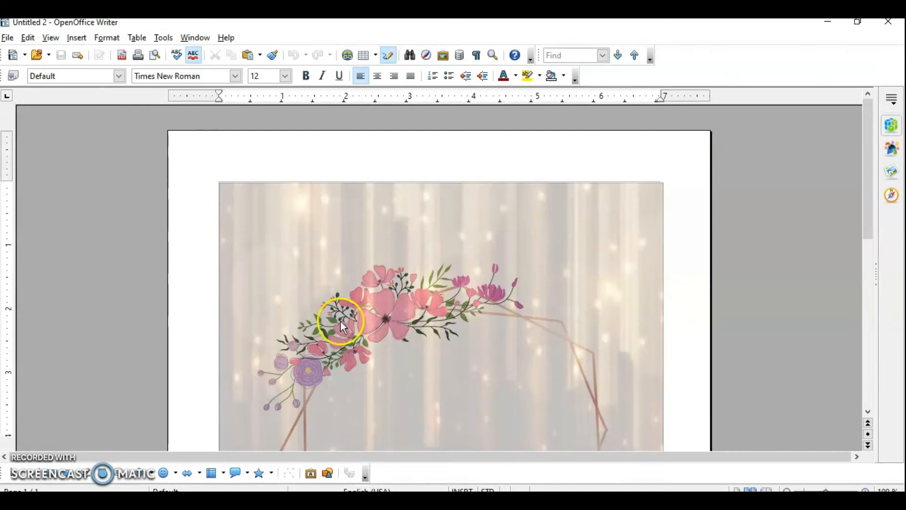
pyautogui.moveTo(306, 327)
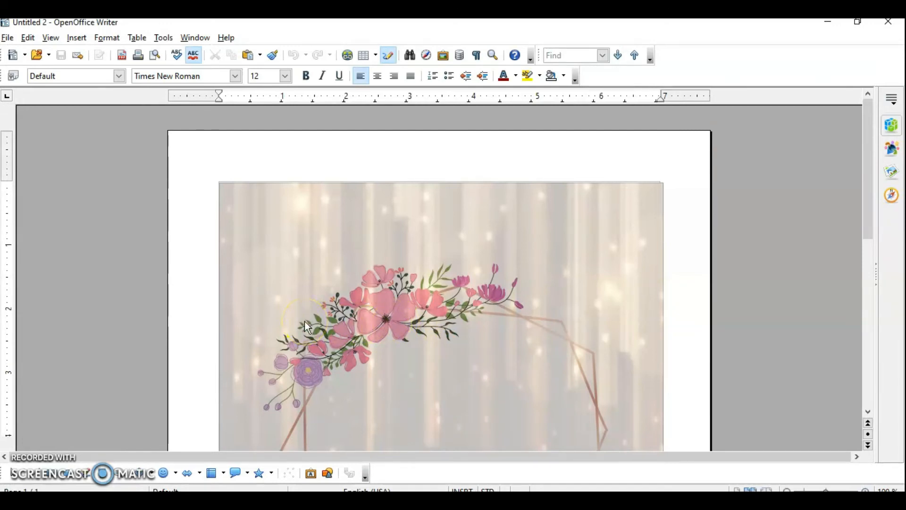
pyautogui.moveTo(308, 327)
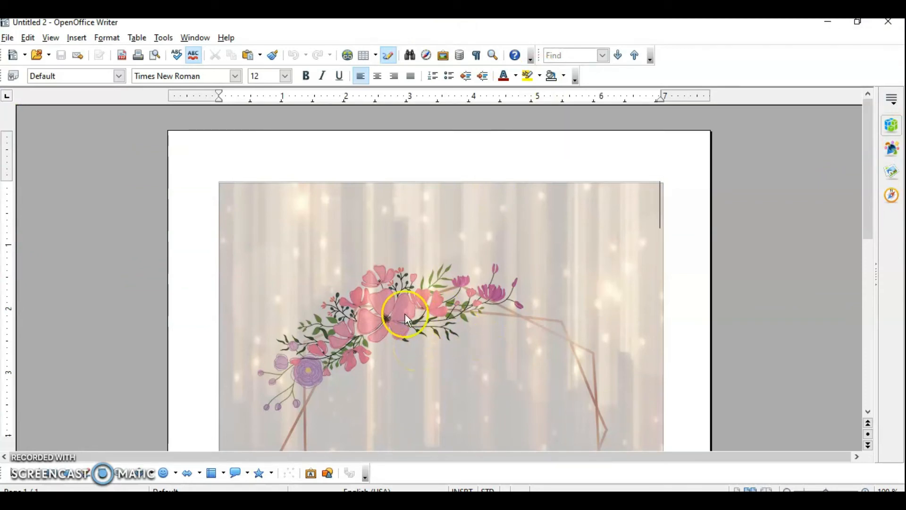
pyautogui.moveTo(569, 356)
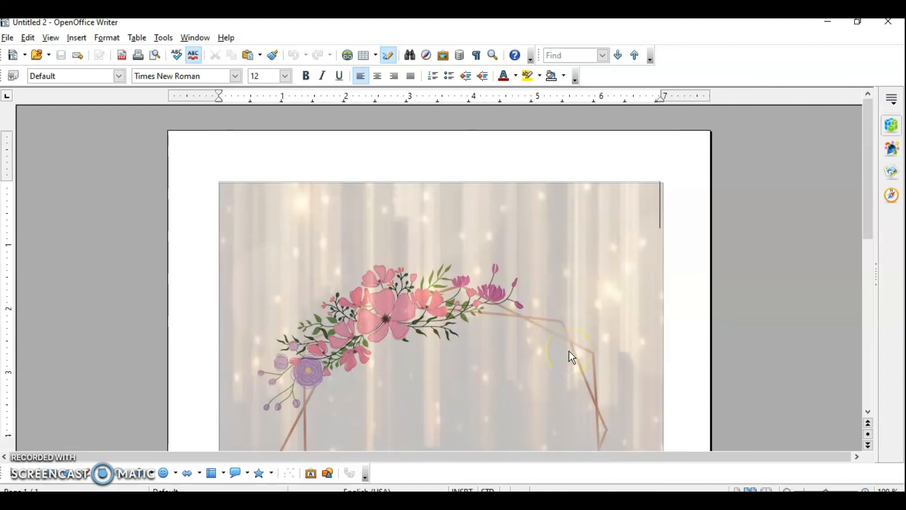
pyautogui.moveTo(588, 226)
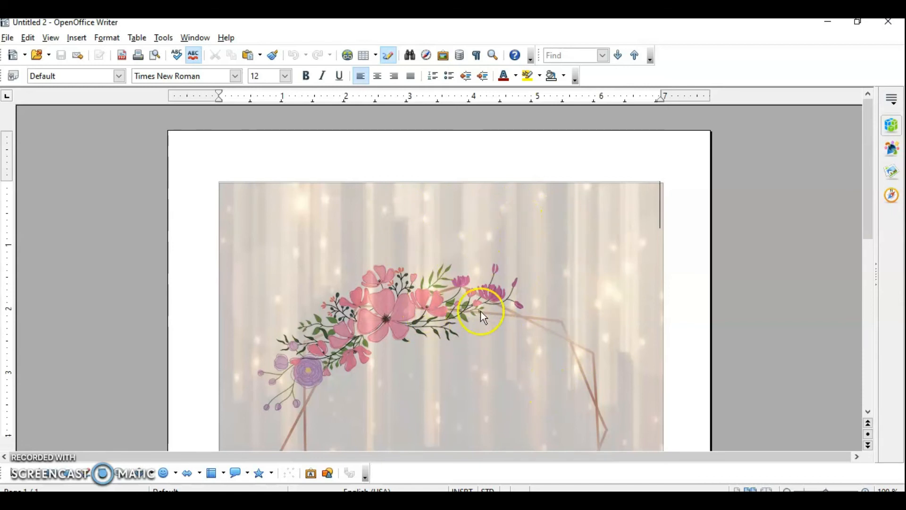
pyautogui.moveTo(457, 324)
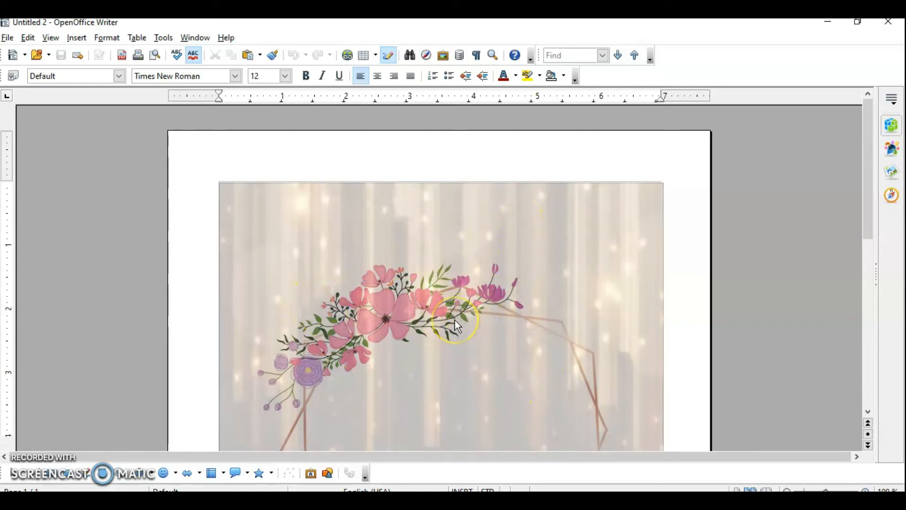
pyautogui.moveTo(457, 324)
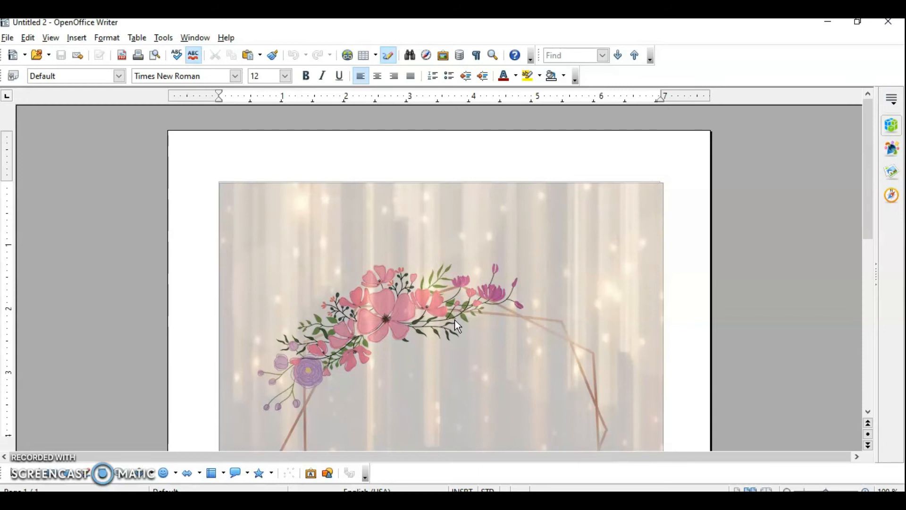
pyautogui.moveTo(10, 49)
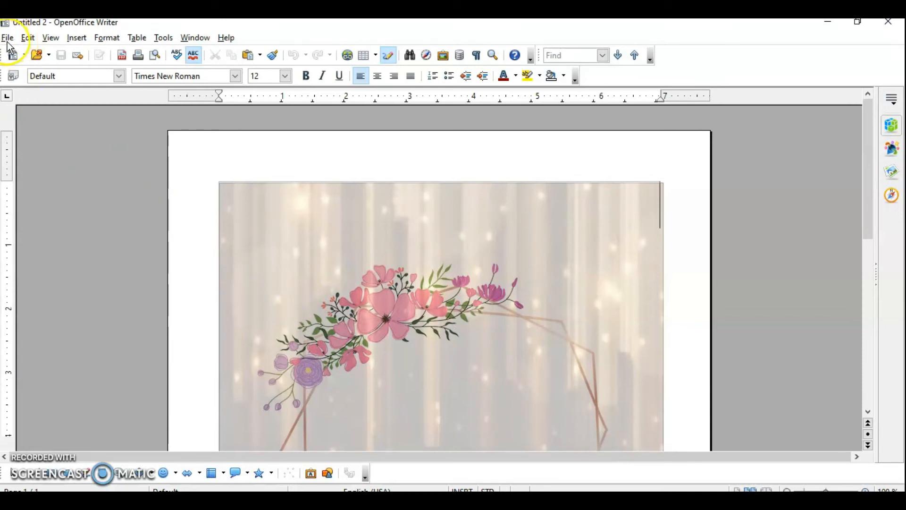
# Create a new blank text document Untitled 3 via File > New
pyautogui.click(7, 37)
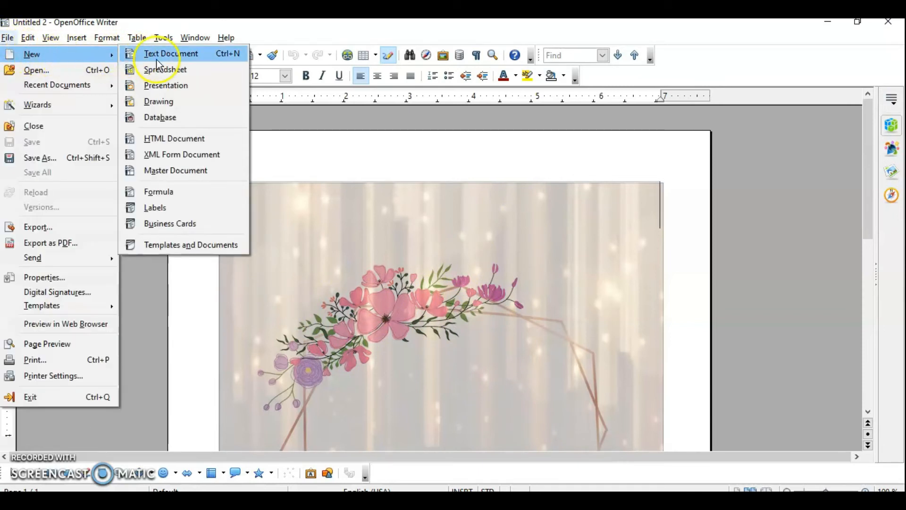
pyautogui.click(170, 53)
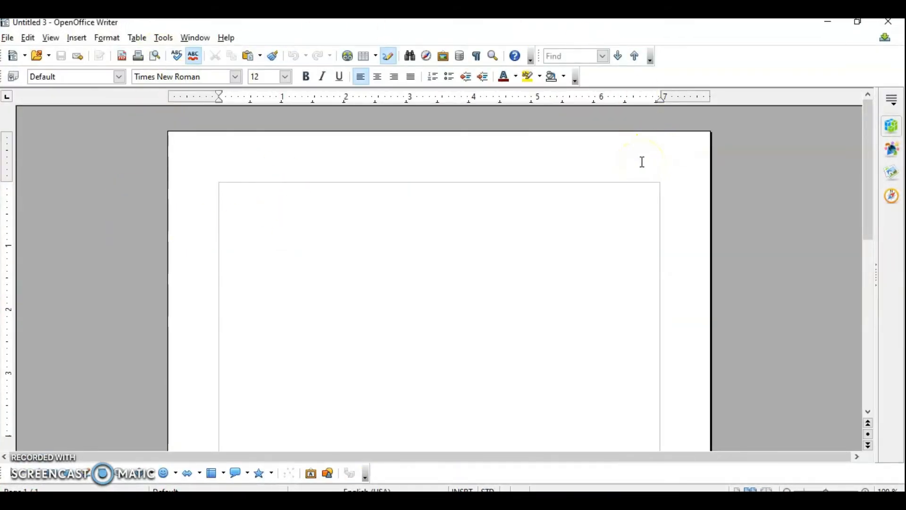
pyautogui.moveTo(558, 193)
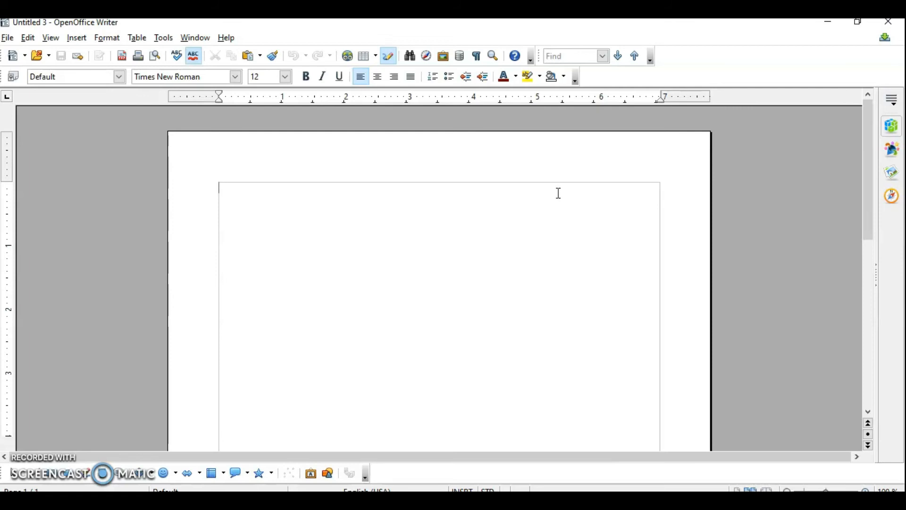
pyautogui.moveTo(14, 49)
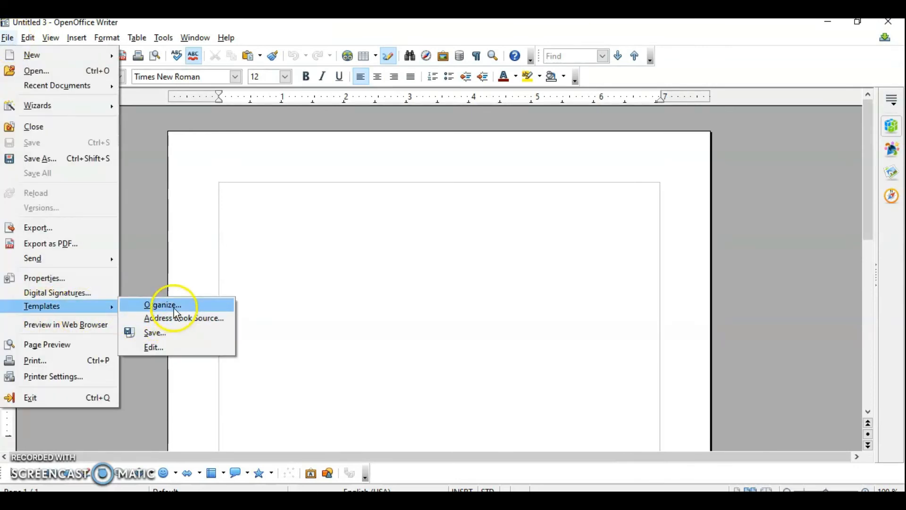
# Open Template Management with the My Templates folder expanded
pyautogui.click(164, 305)
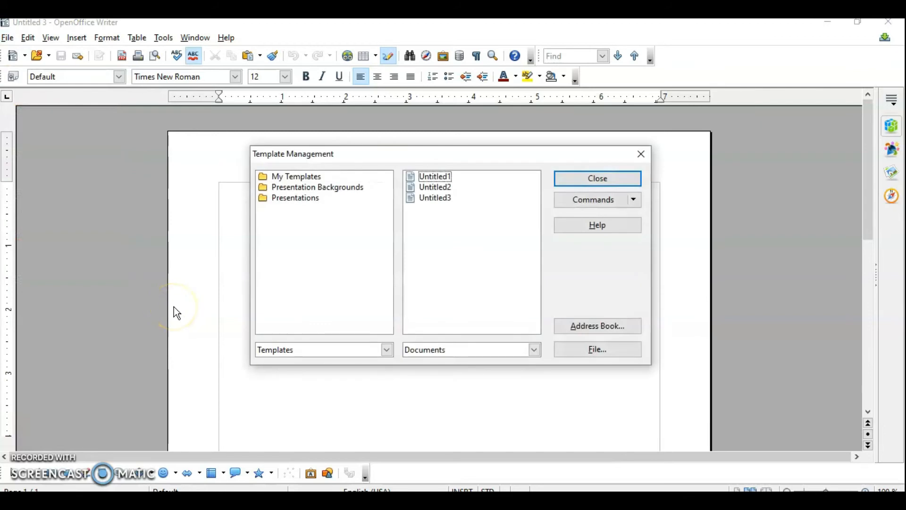
pyautogui.moveTo(561, 168)
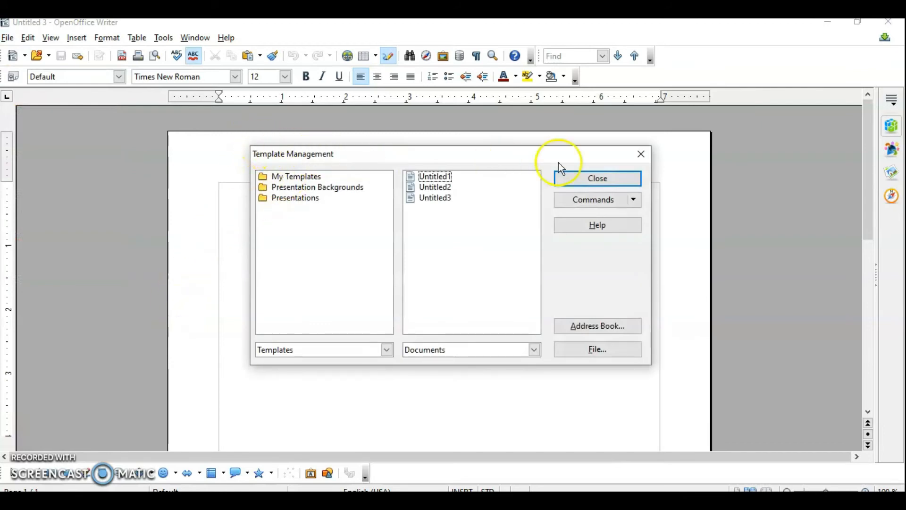
pyautogui.moveTo(280, 287)
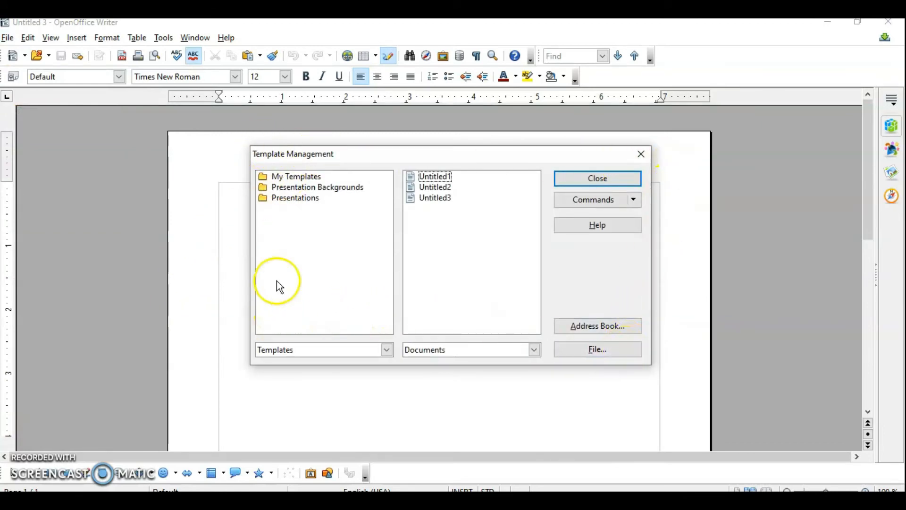
pyautogui.moveTo(278, 184)
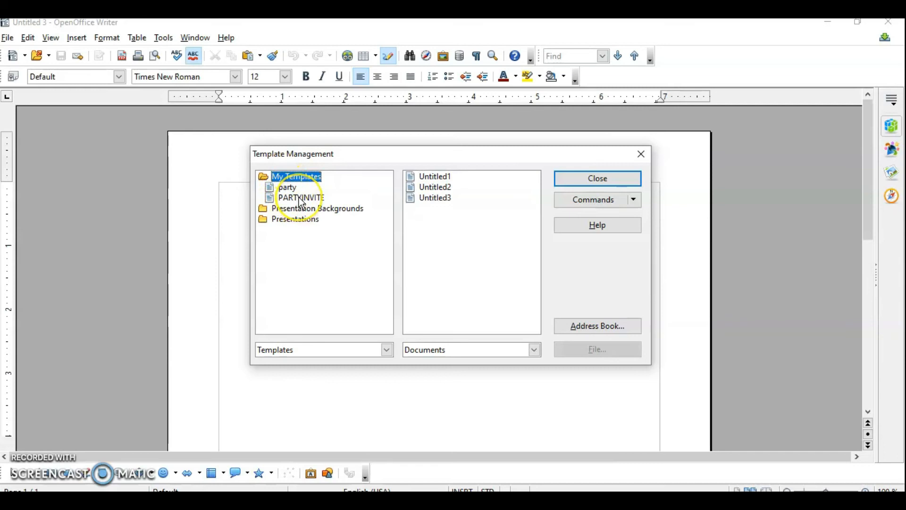
# Set PARTYINVITE as the default template for new text documents and close the manager
pyautogui.click(300, 197)
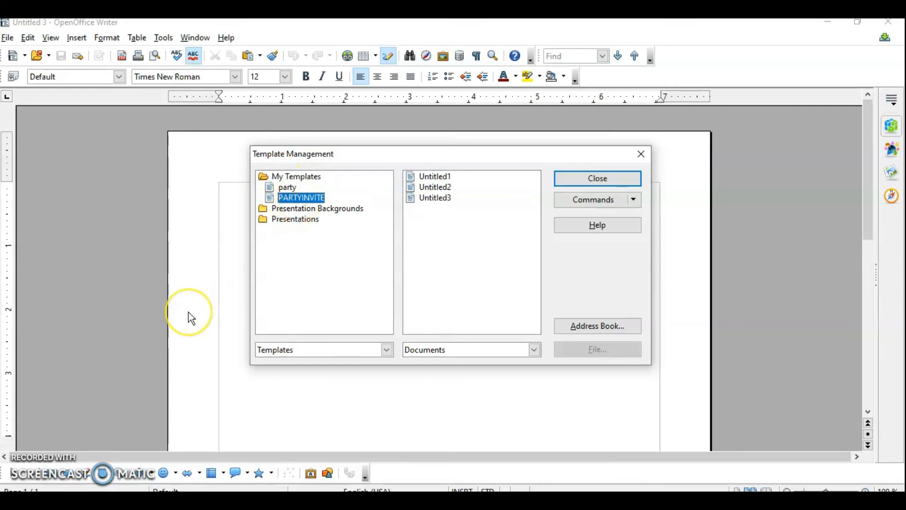
pyautogui.moveTo(633, 198)
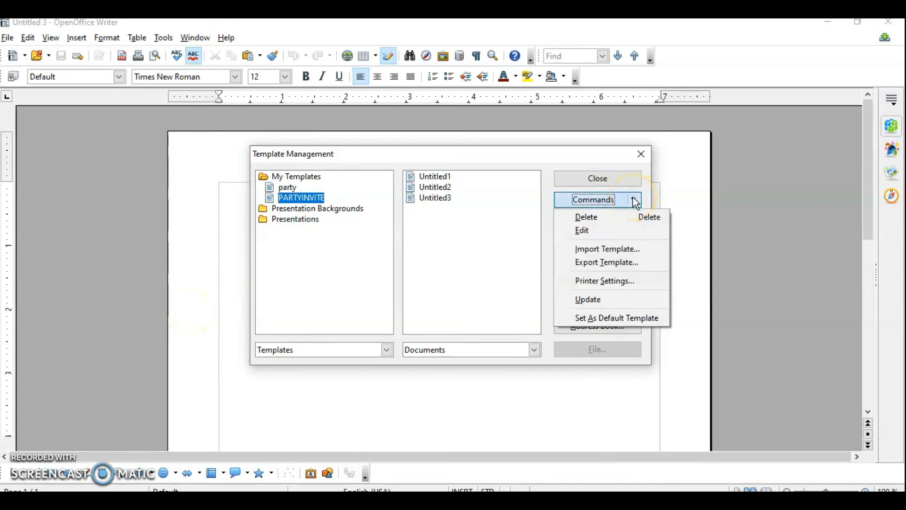
pyautogui.moveTo(618, 218)
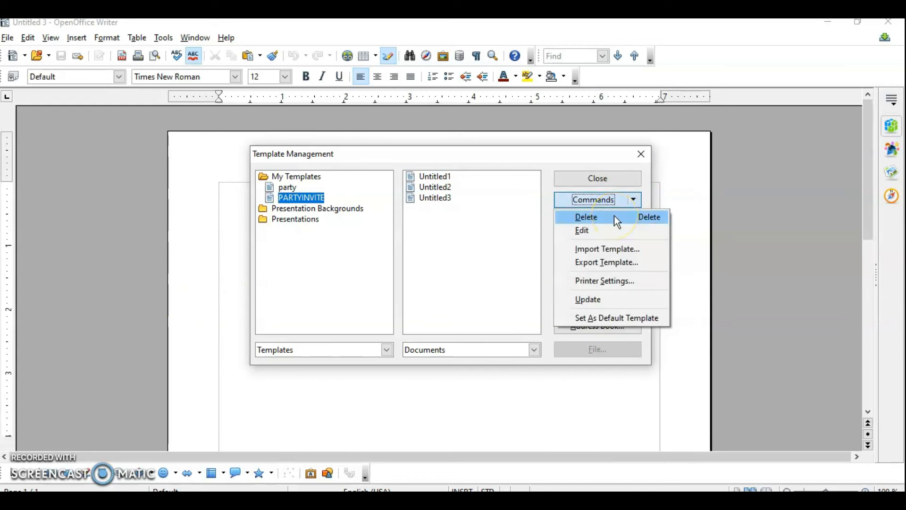
pyautogui.moveTo(606, 234)
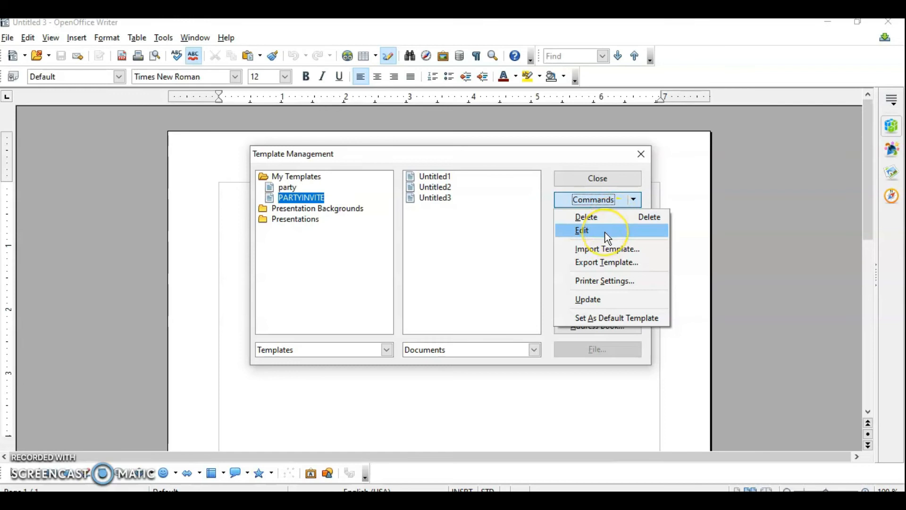
pyautogui.moveTo(602, 262)
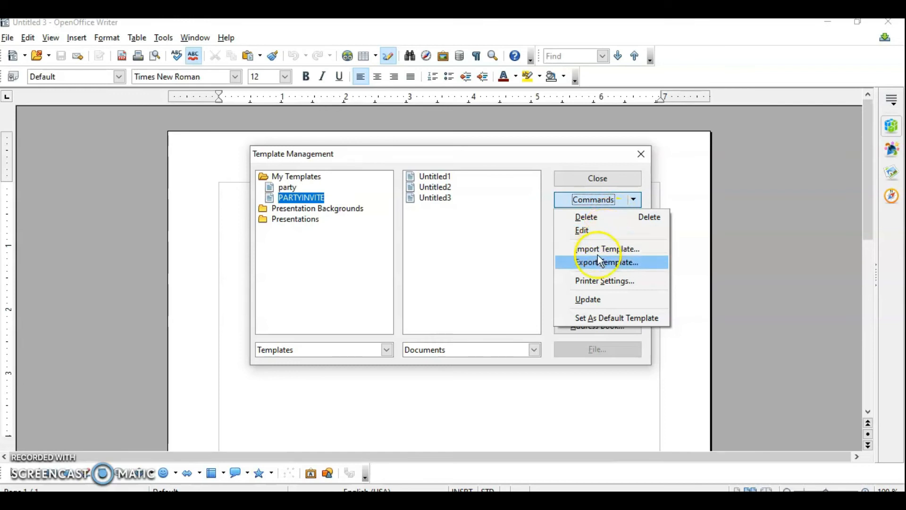
pyautogui.moveTo(578, 324)
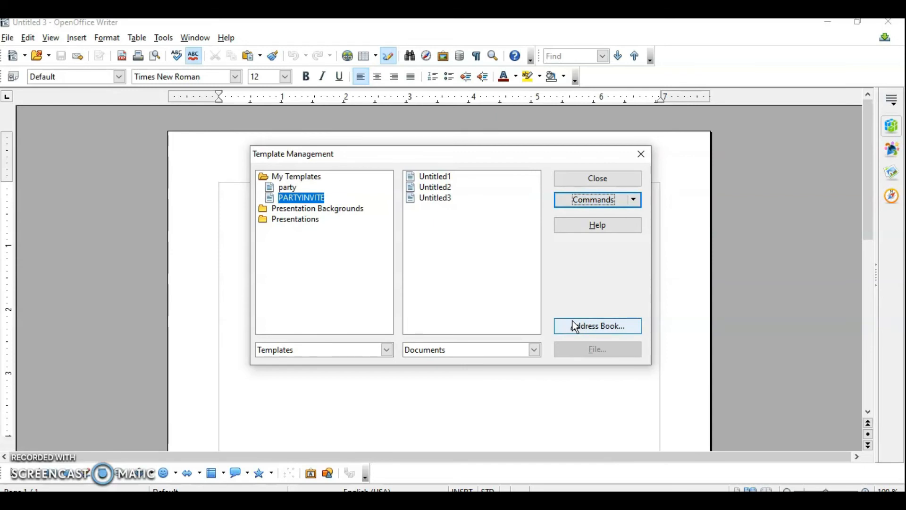
pyautogui.click(597, 178)
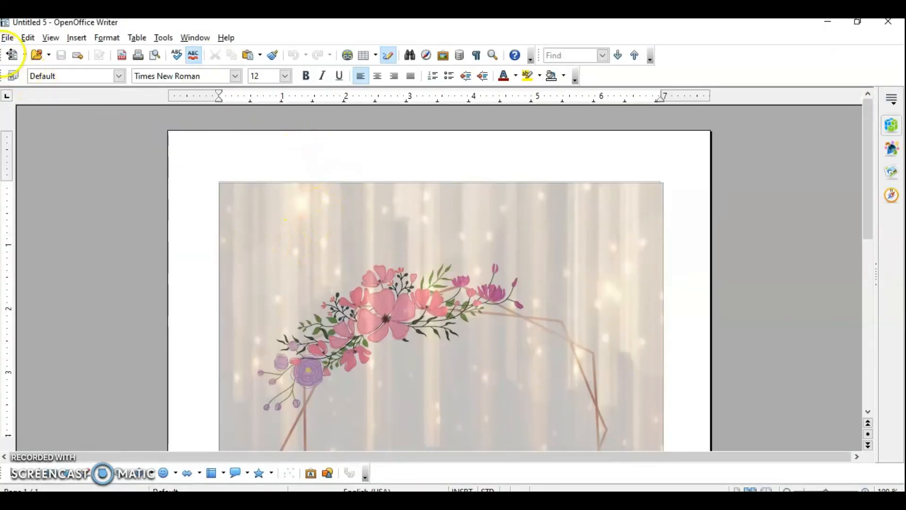
# Create another new document, Untitled 6, which opens with the floral wreath design
pyautogui.click(7, 37)
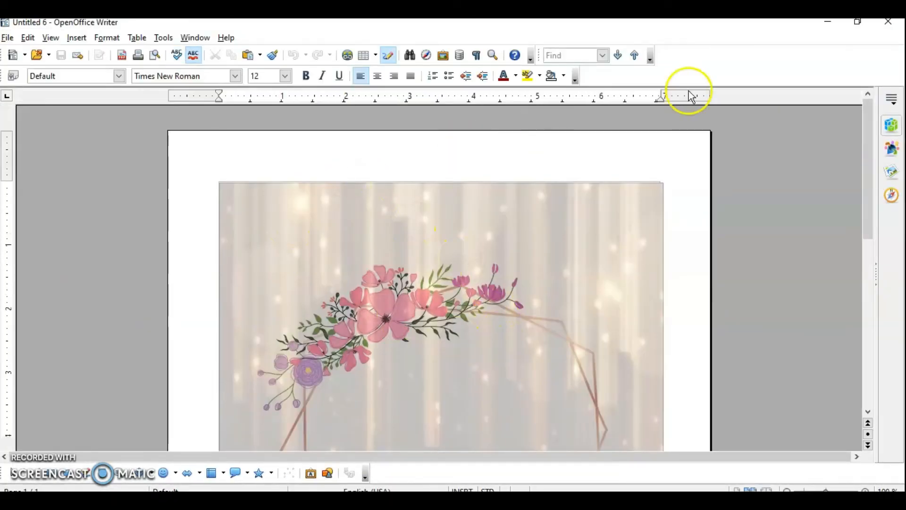
pyautogui.moveTo(889, 22)
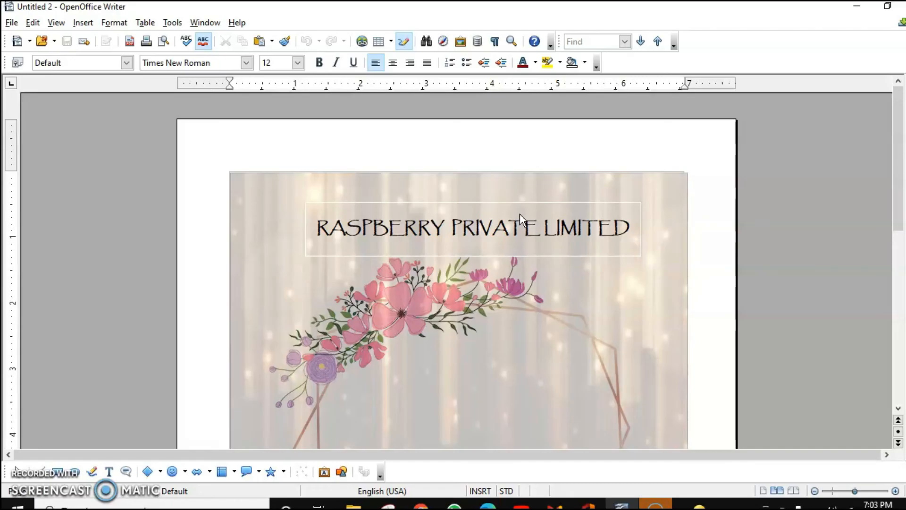
# Reset the default text-document template to the standard one via Template Management commands
pyautogui.click(10, 22)
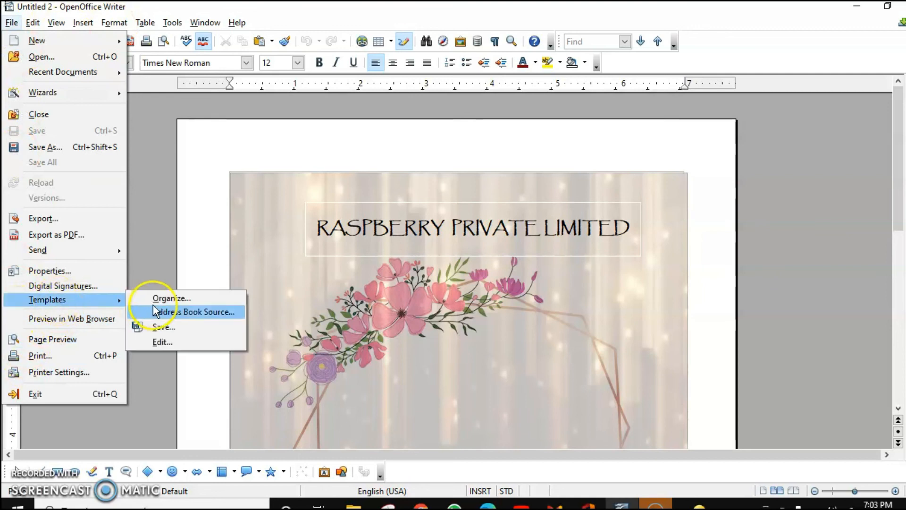
pyautogui.click(172, 297)
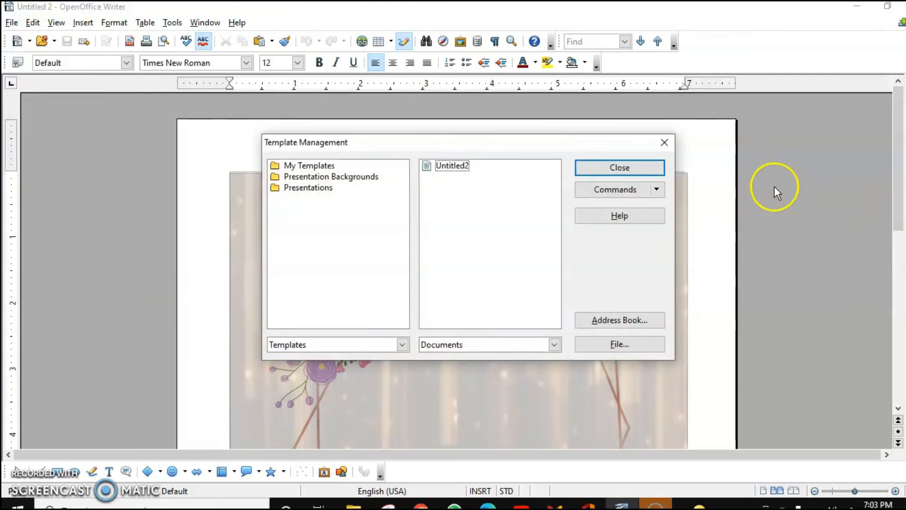
pyautogui.click(614, 189)
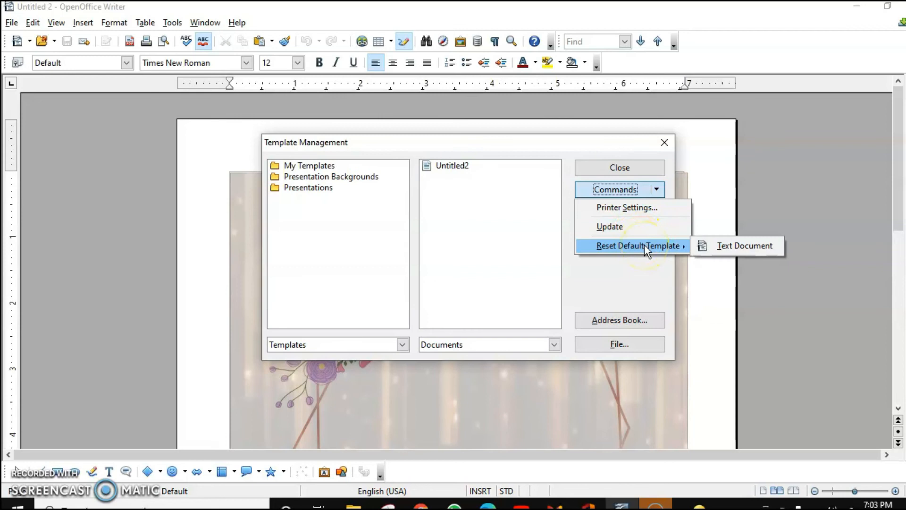
pyautogui.moveTo(745, 246)
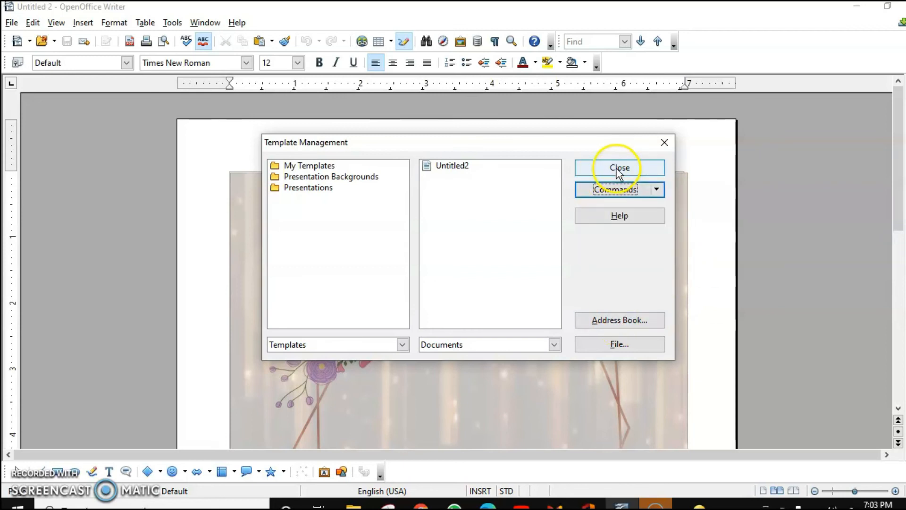
pyautogui.click(619, 168)
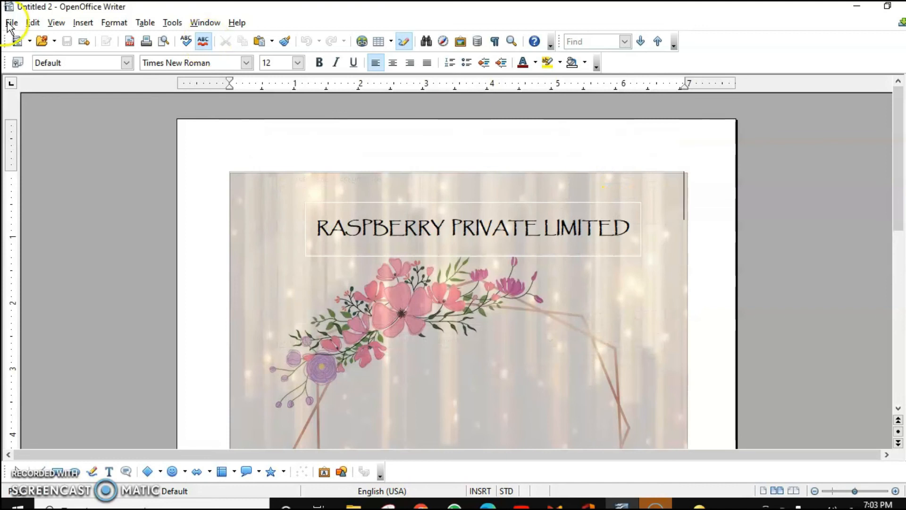
# Start a new text document from the File menu, opening Untitled 1
pyautogui.click(11, 22)
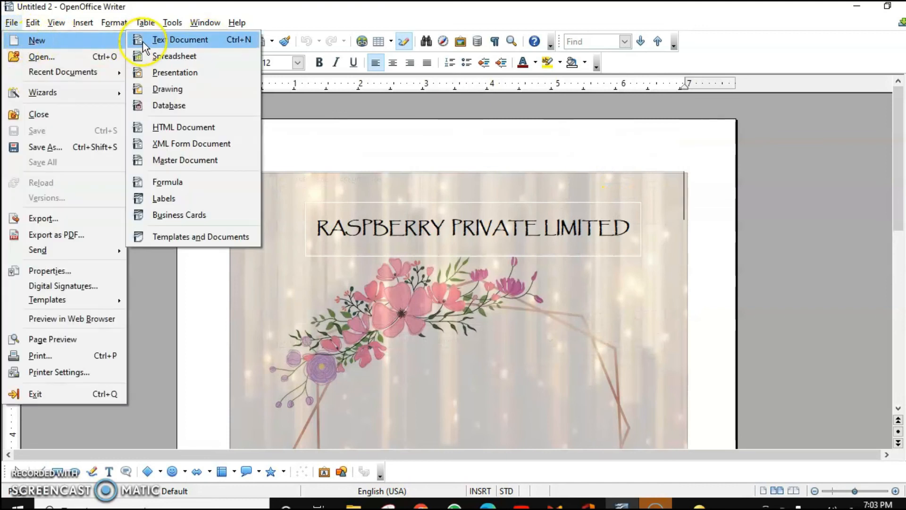
pyautogui.click(180, 40)
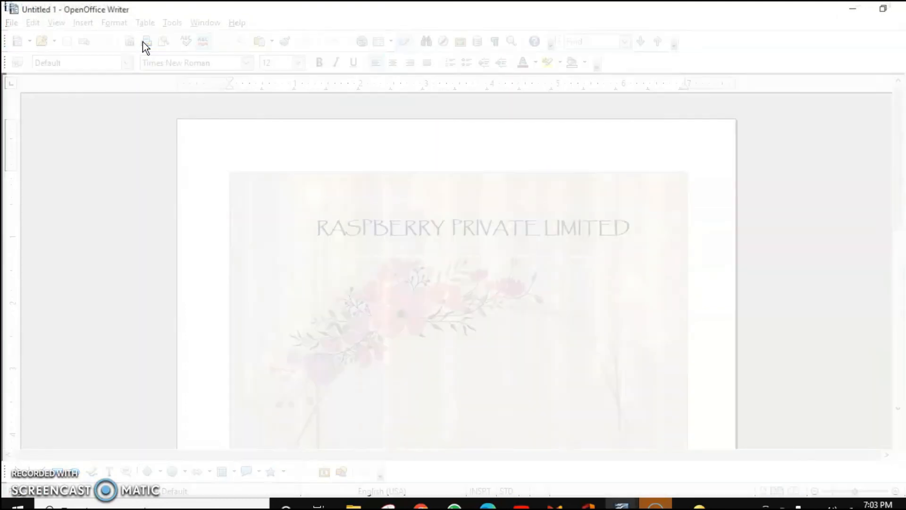
pyautogui.moveTo(147, 40)
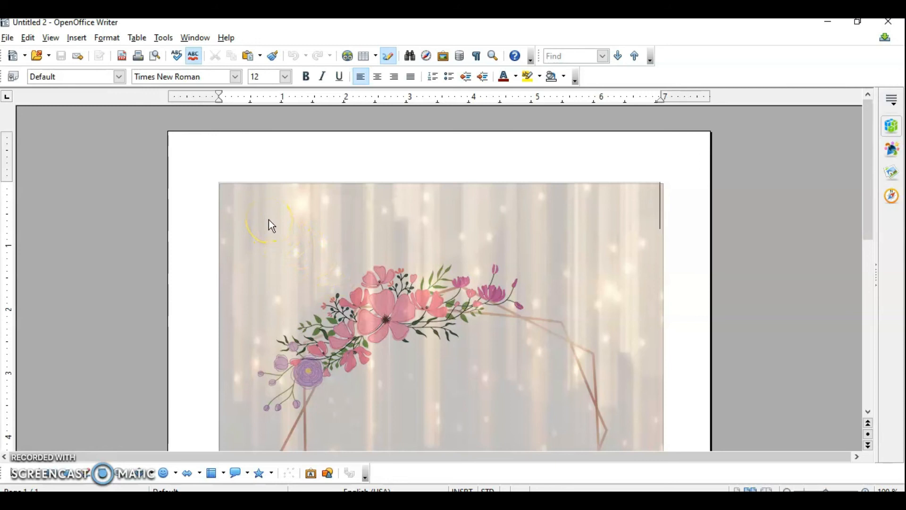
pyautogui.moveTo(528, 359)
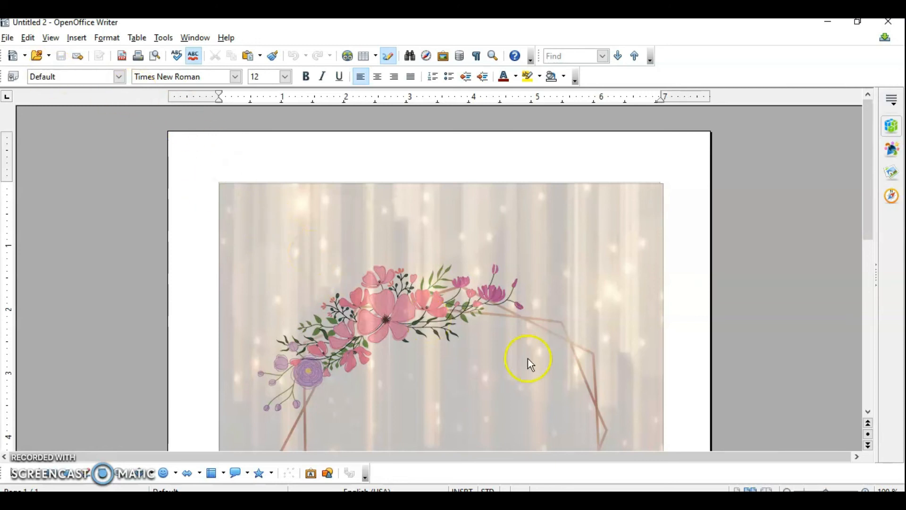
pyautogui.moveTo(17, 44)
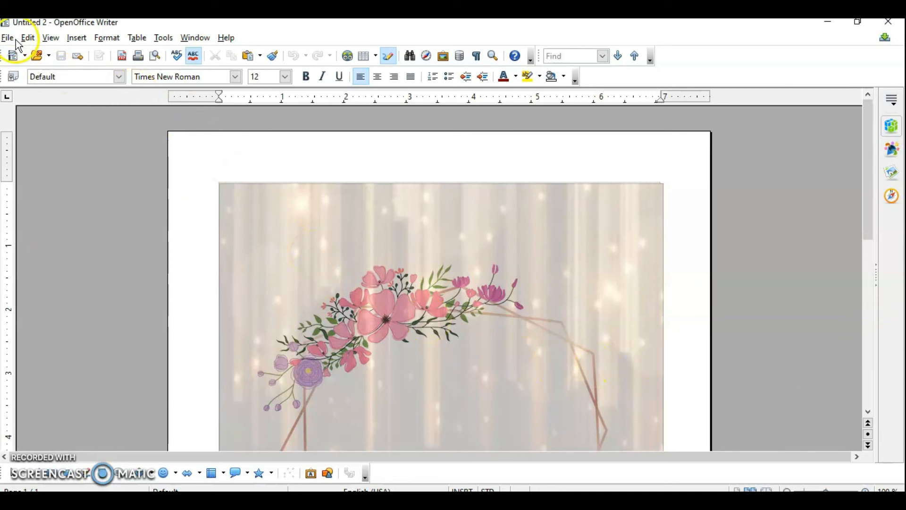
# Locate PARTYINVITE under My Templates in Template Management to open it for editing
pyautogui.click(8, 37)
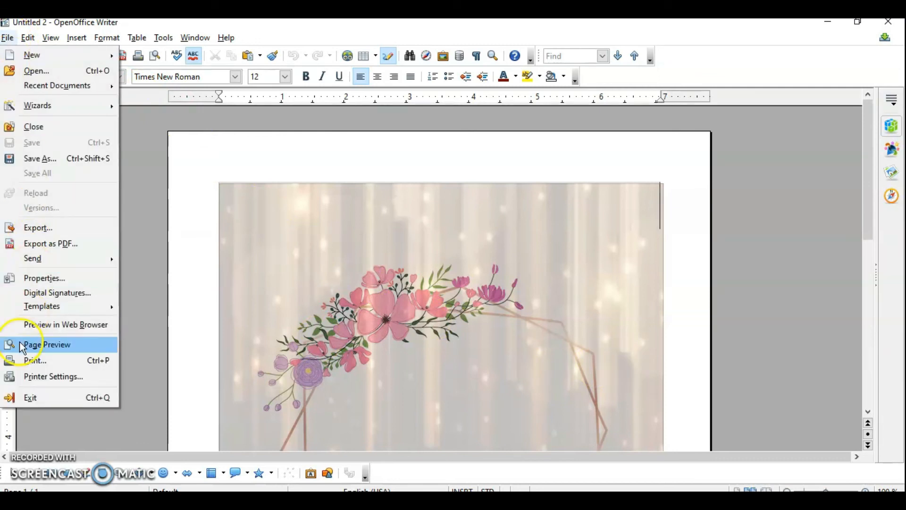
pyautogui.click(42, 306)
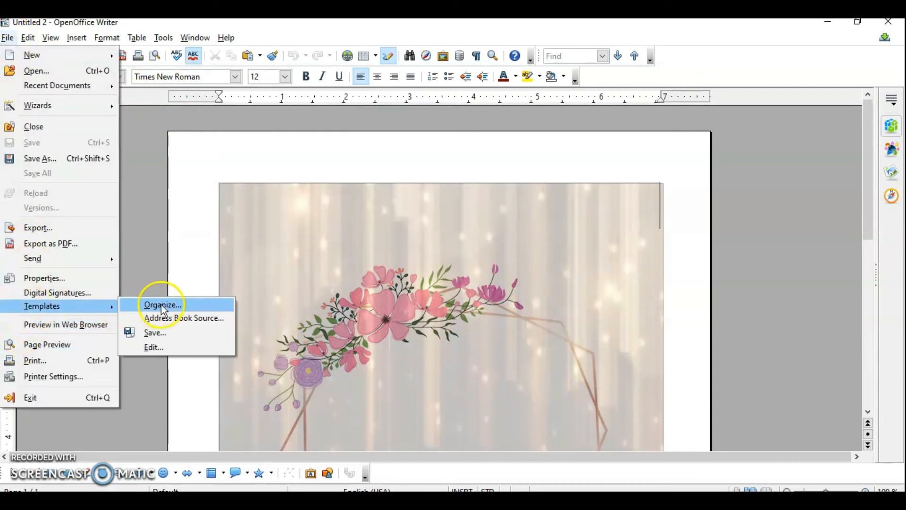
pyautogui.click(163, 305)
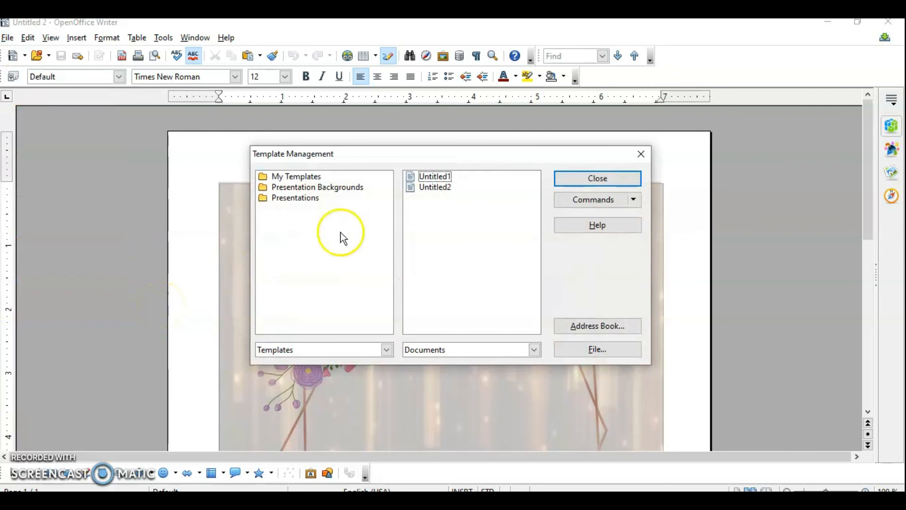
pyautogui.click(296, 177)
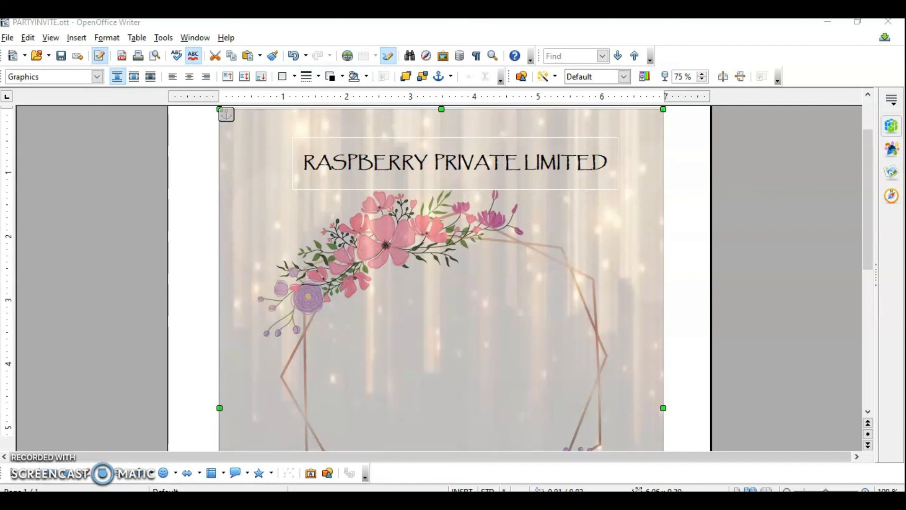
# Save the edited PARTYINVITE.ott template with its RASPBERRY PRIVATE LIMITED heading
pyautogui.click(8, 37)
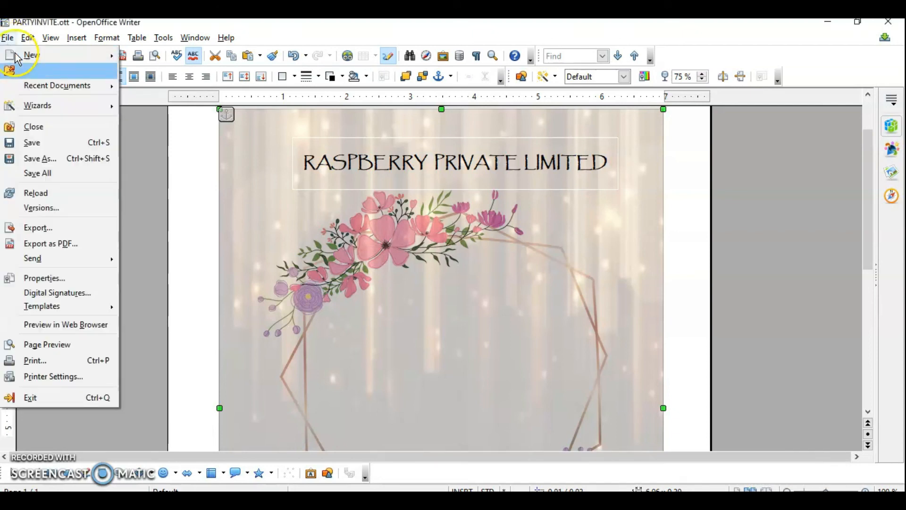
pyautogui.click(31, 142)
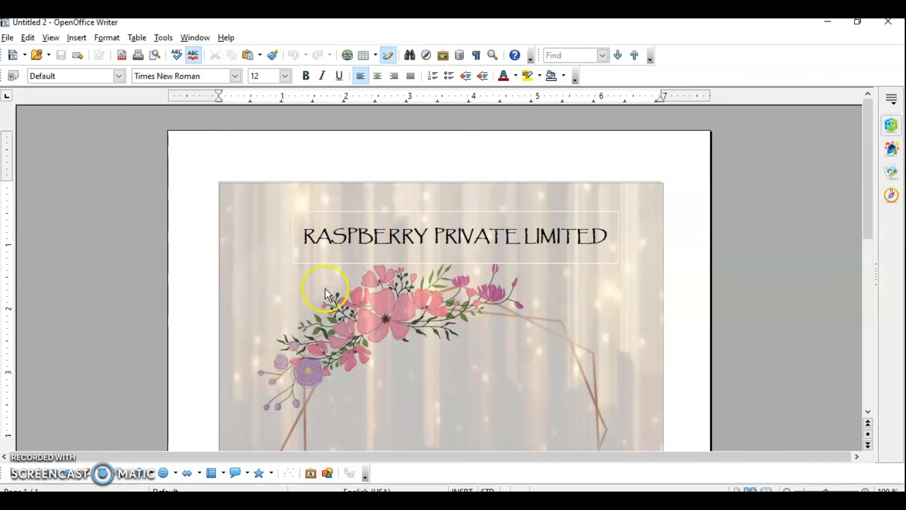
pyautogui.moveTo(288, 292)
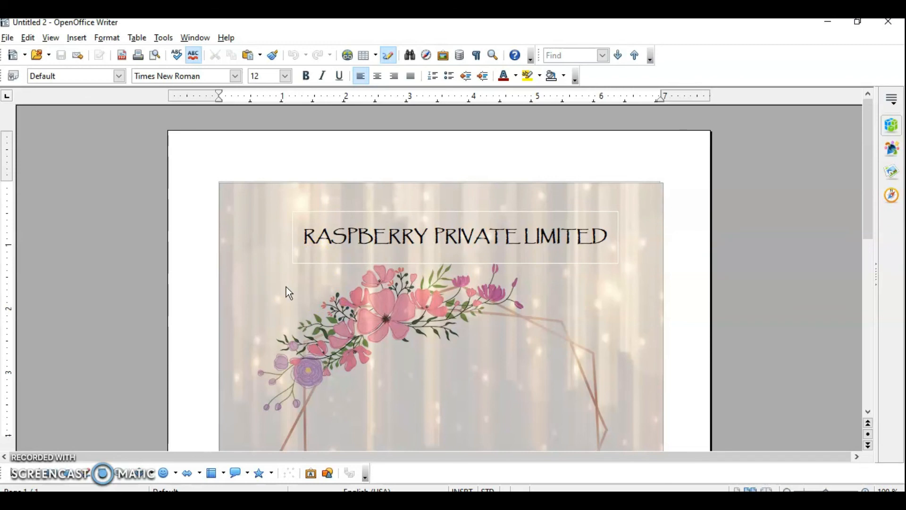